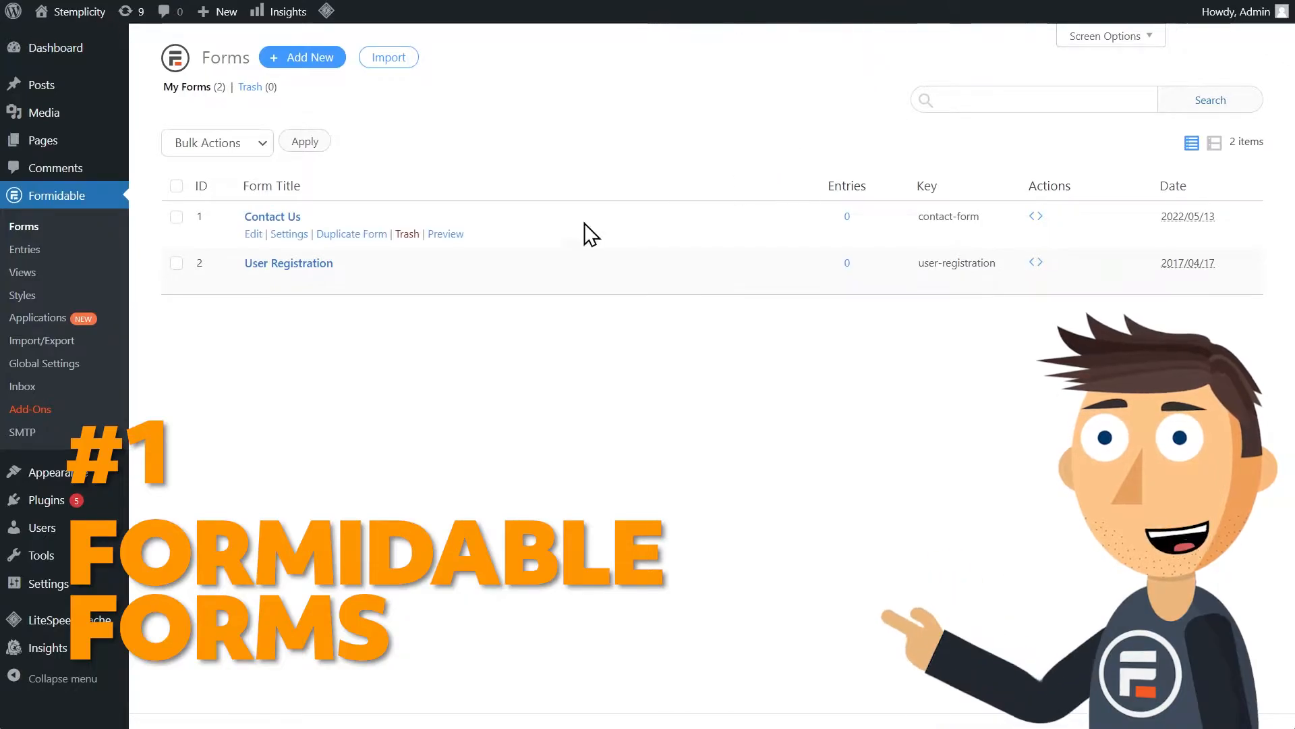
- In User Registration, let Profile Picture accept multiple files and resize them by width
click(288, 262)
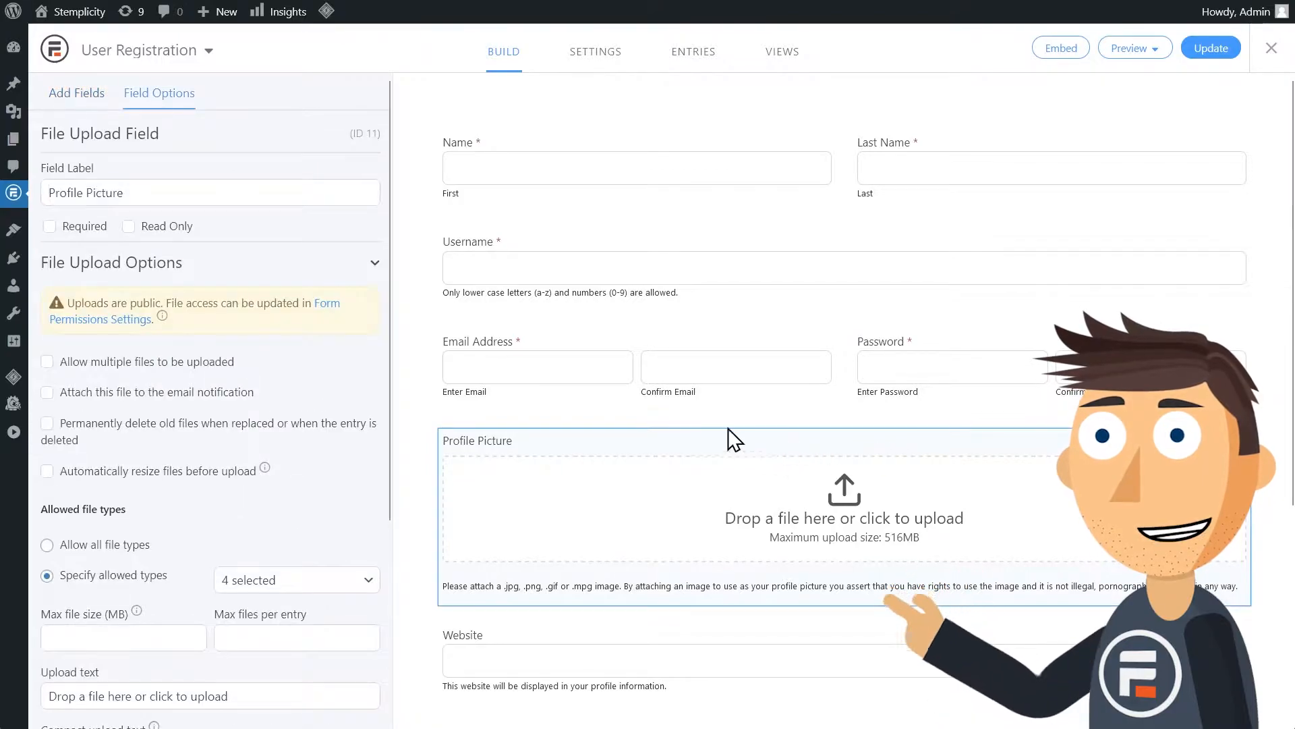
click(48, 361)
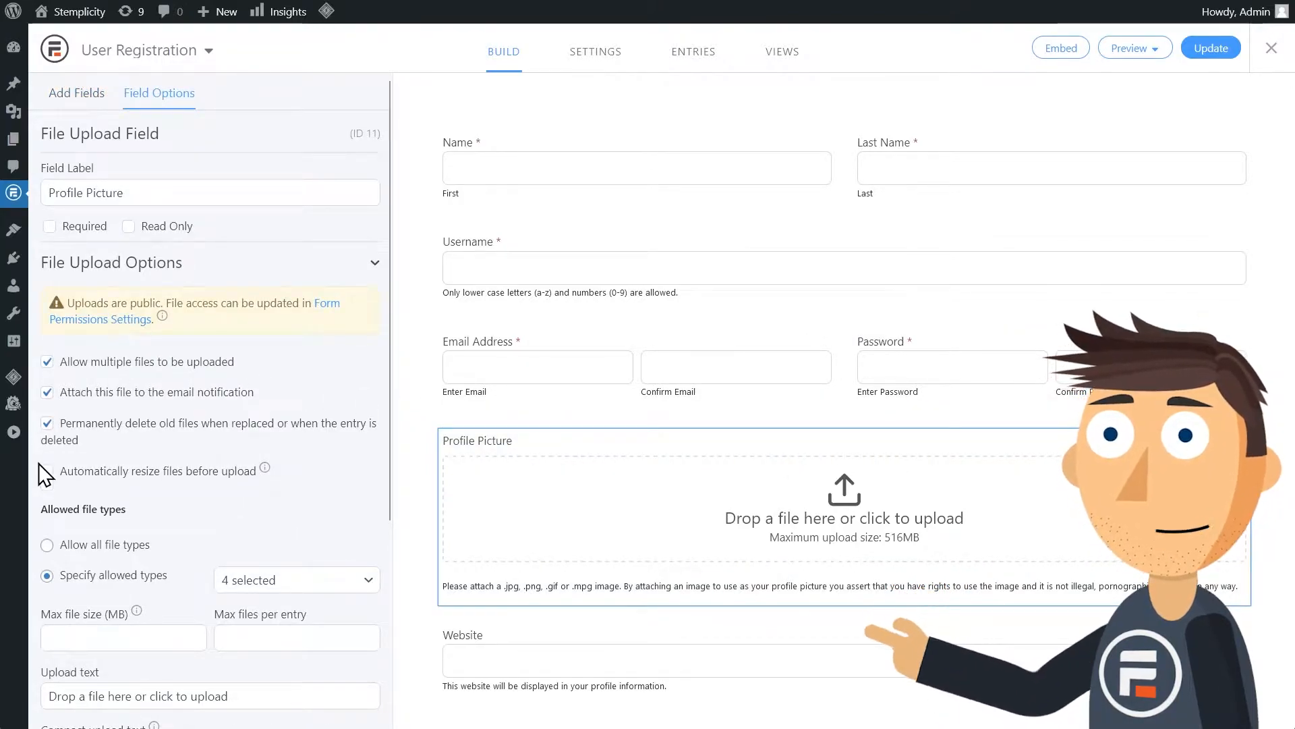
click(47, 471)
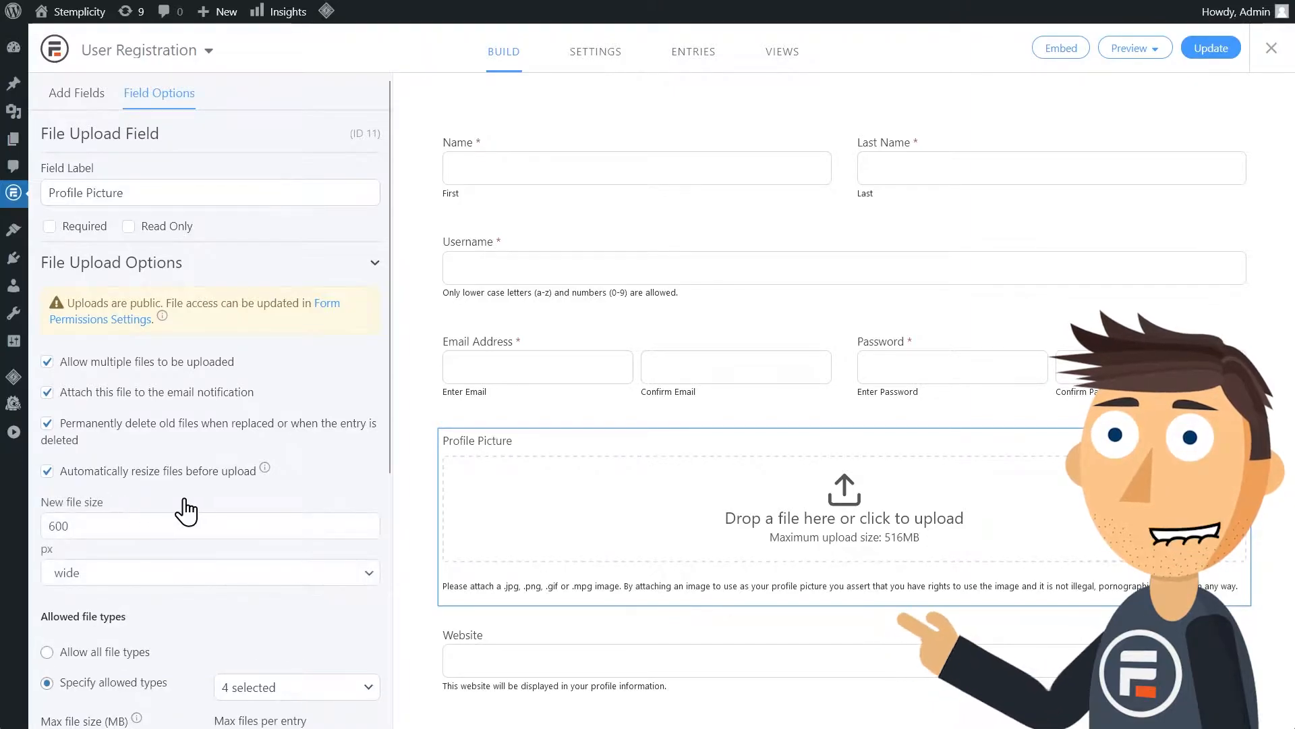
click(209, 402)
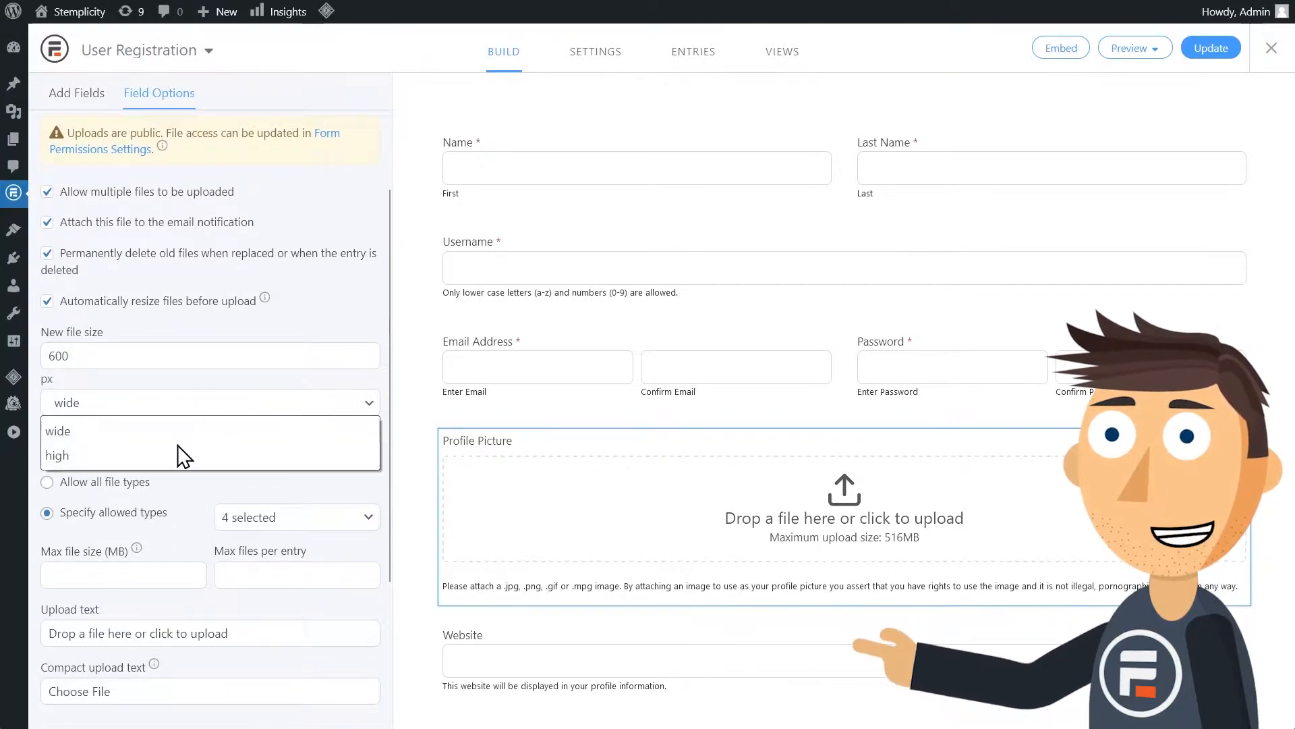
click(58, 430)
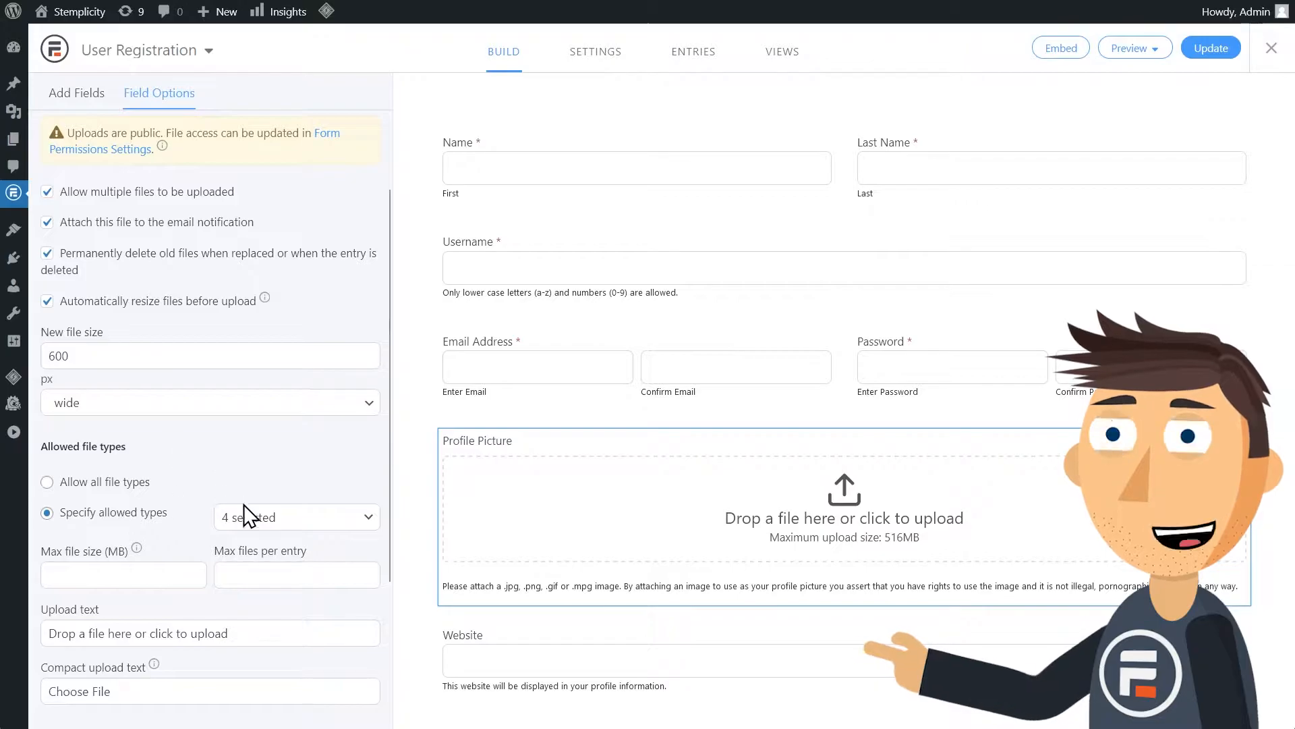
- Cap the Profile Picture upload at a maximum file size of 2 MB
click(294, 516)
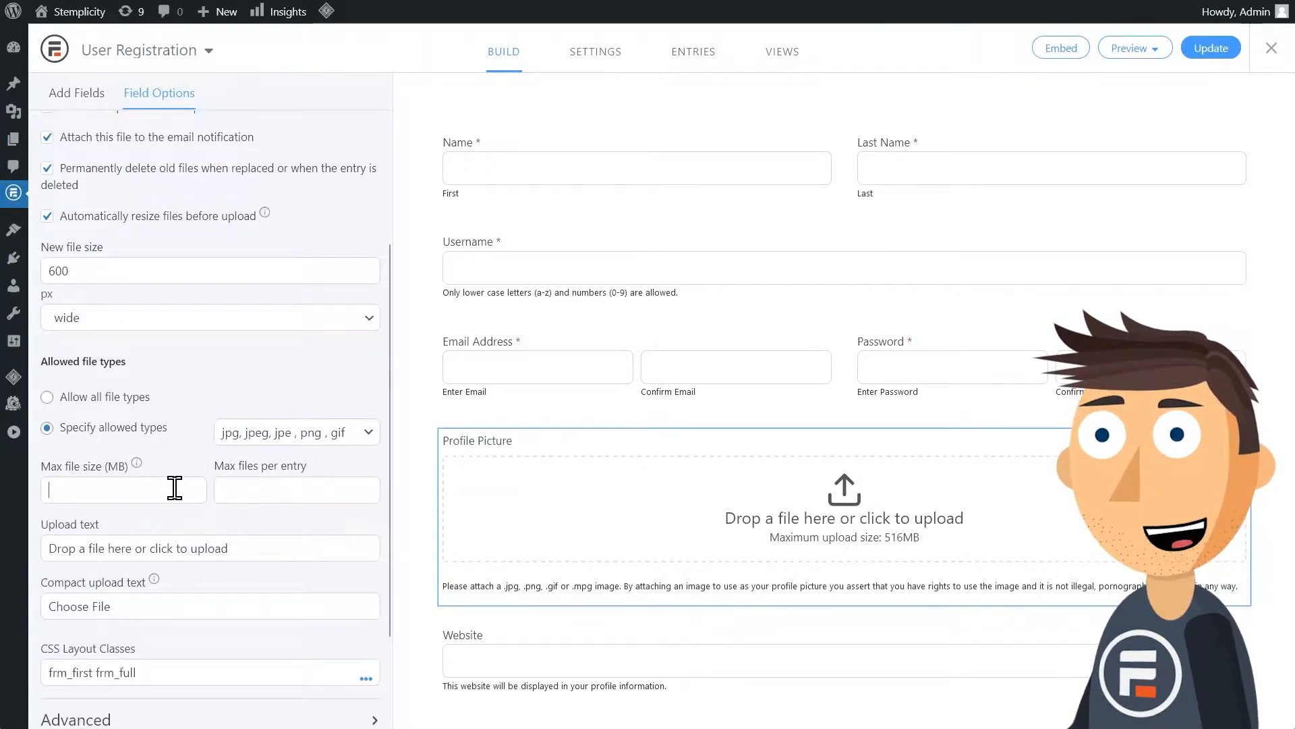
text(2)
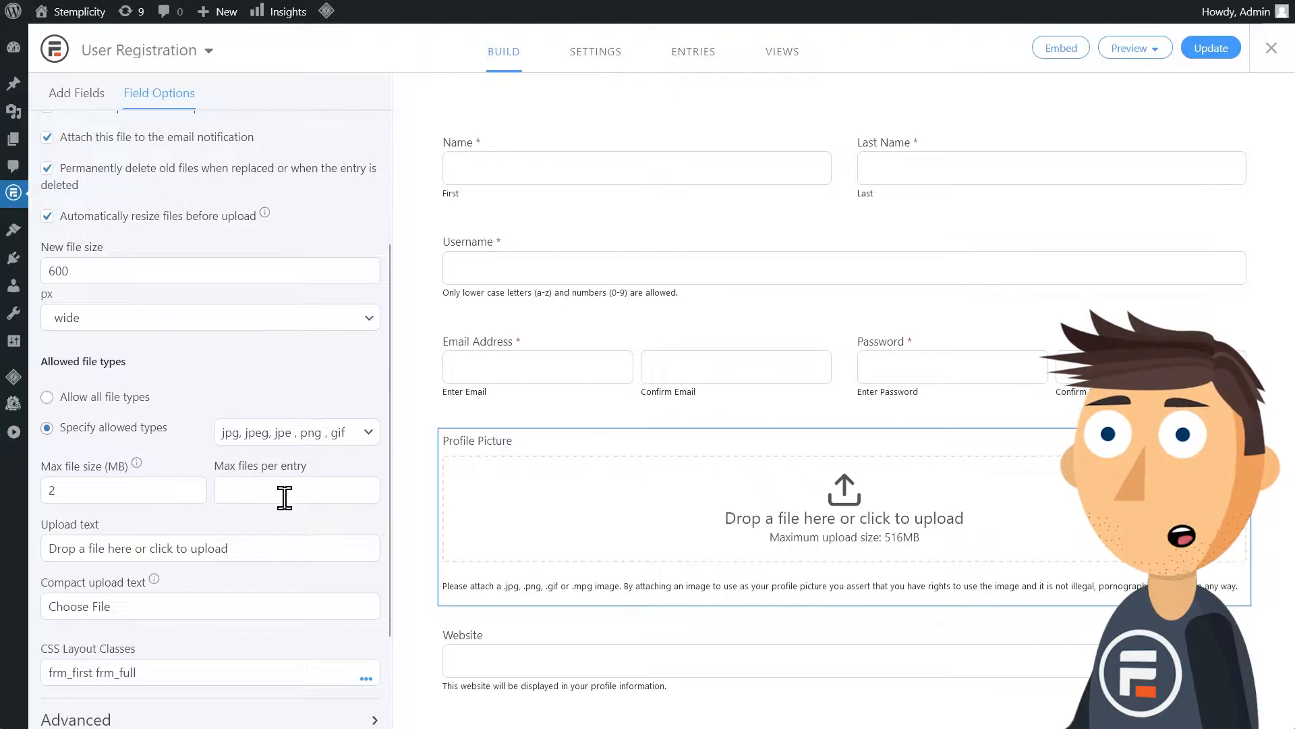
text(4)
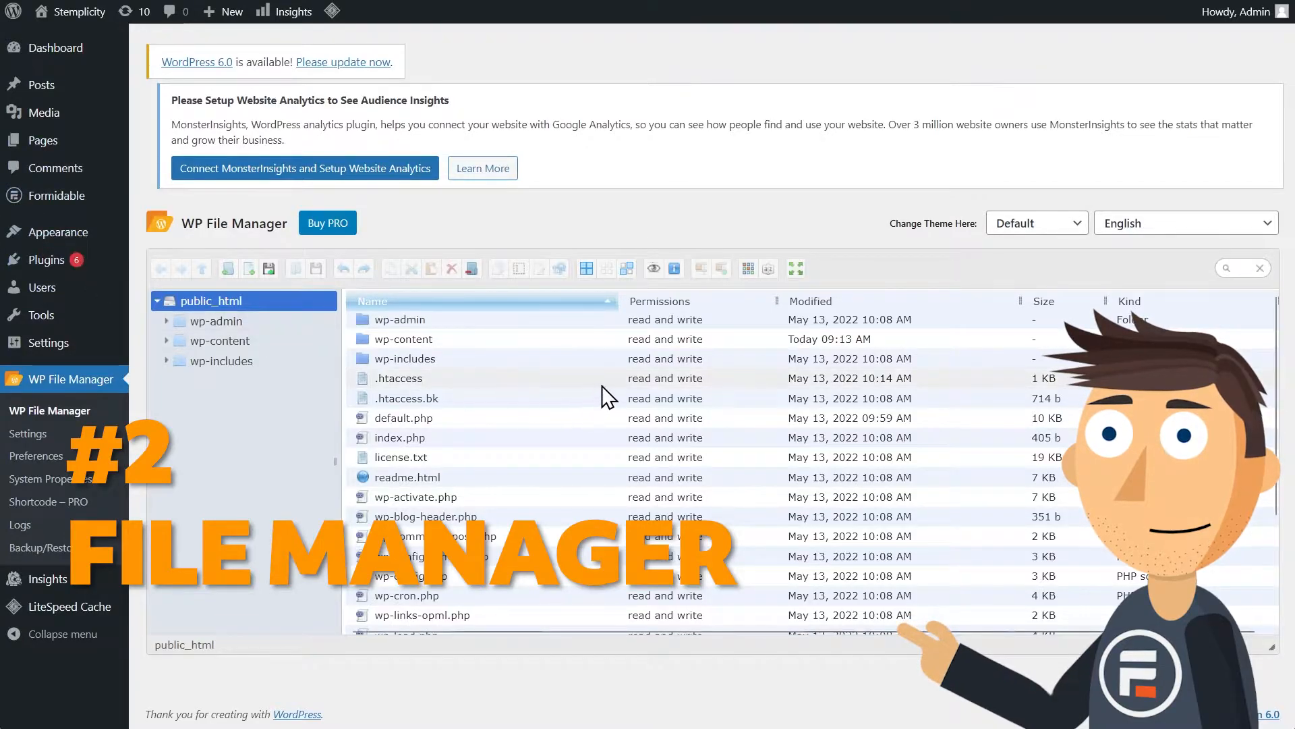
- Browse the site files from wp-content through themes into the twentytwenty theme folder
scroll(down, 3)
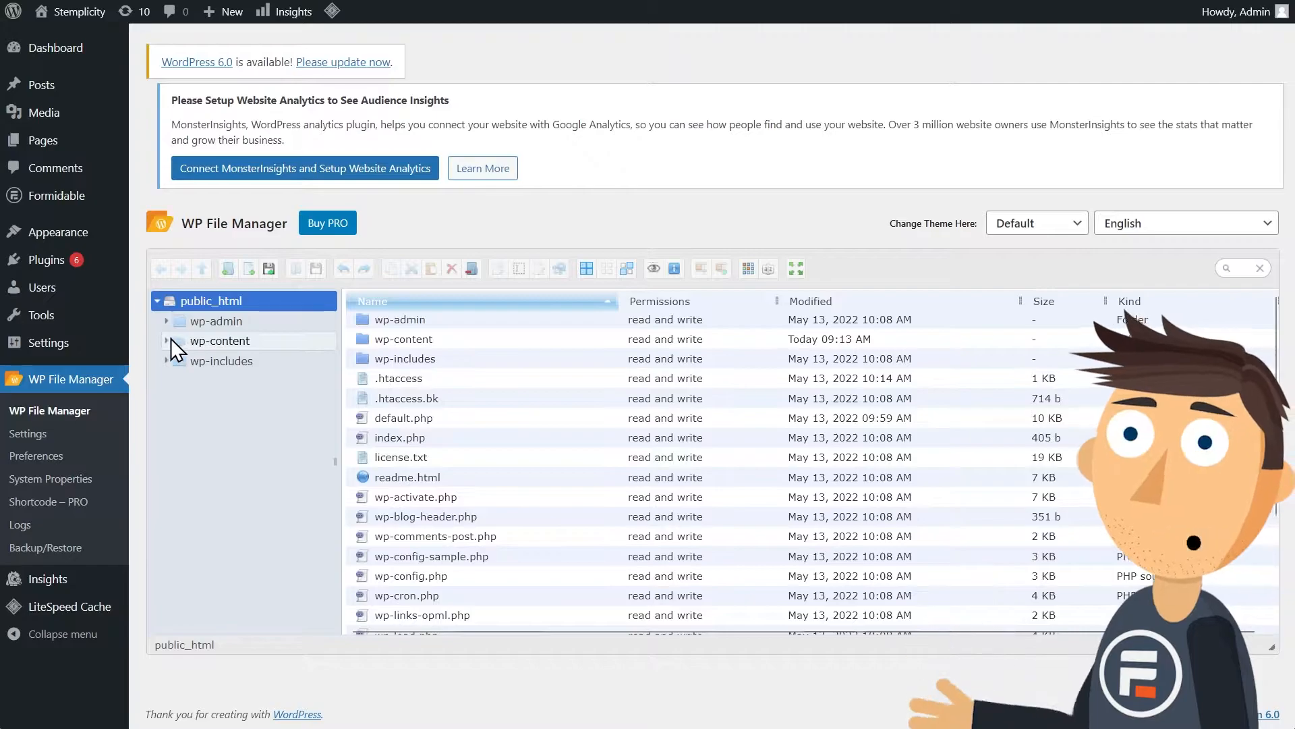
click(167, 340)
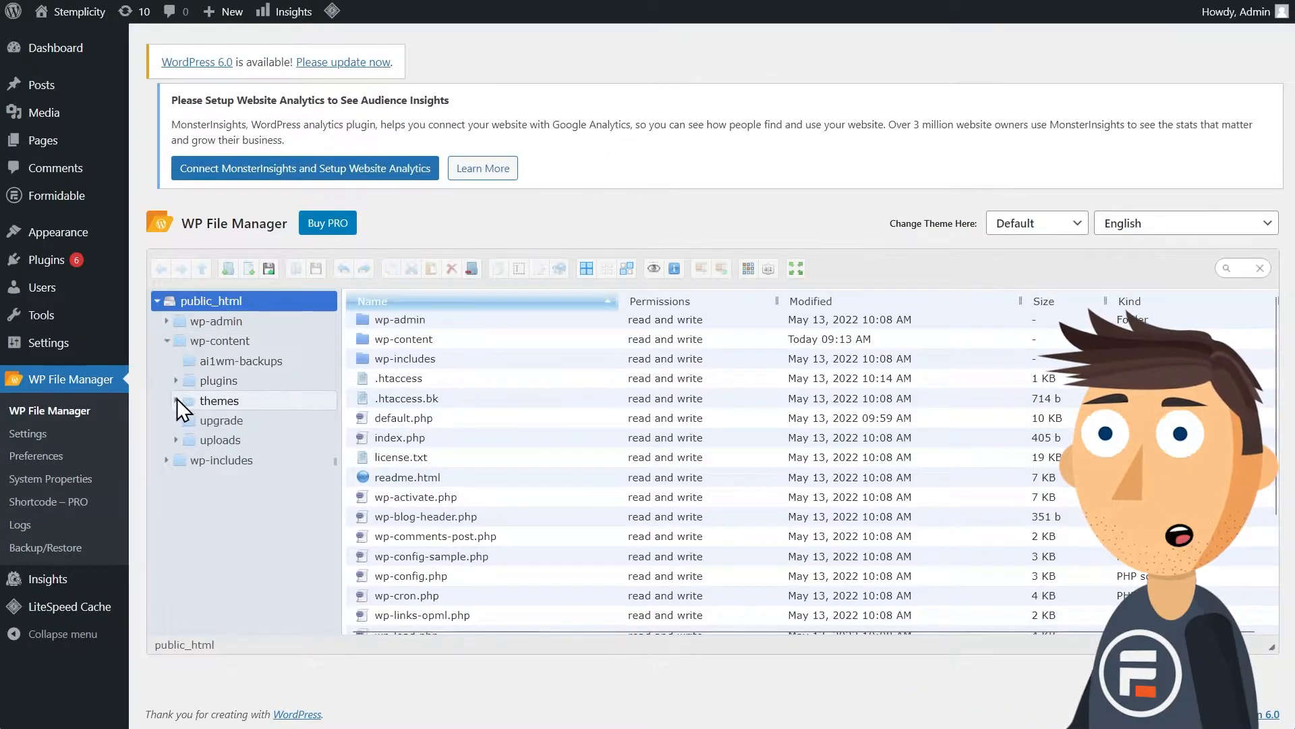
click(176, 401)
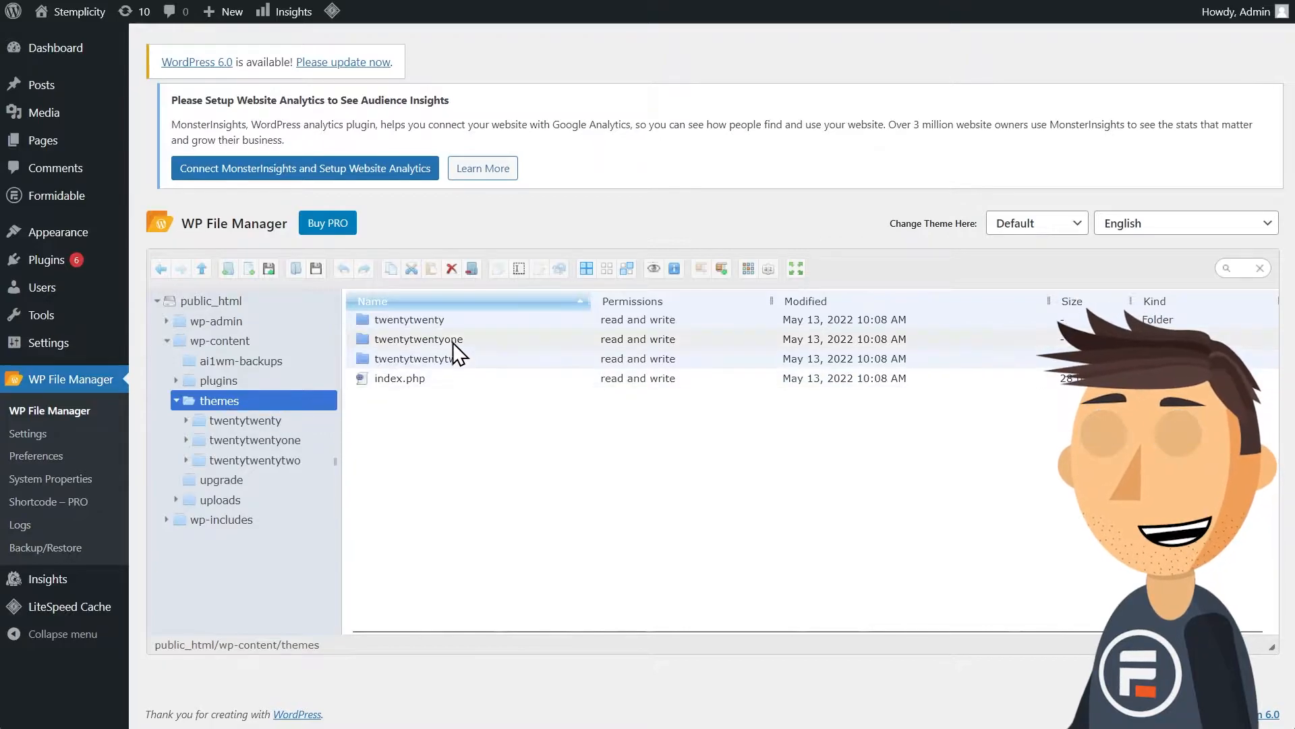
double_click(401, 319)
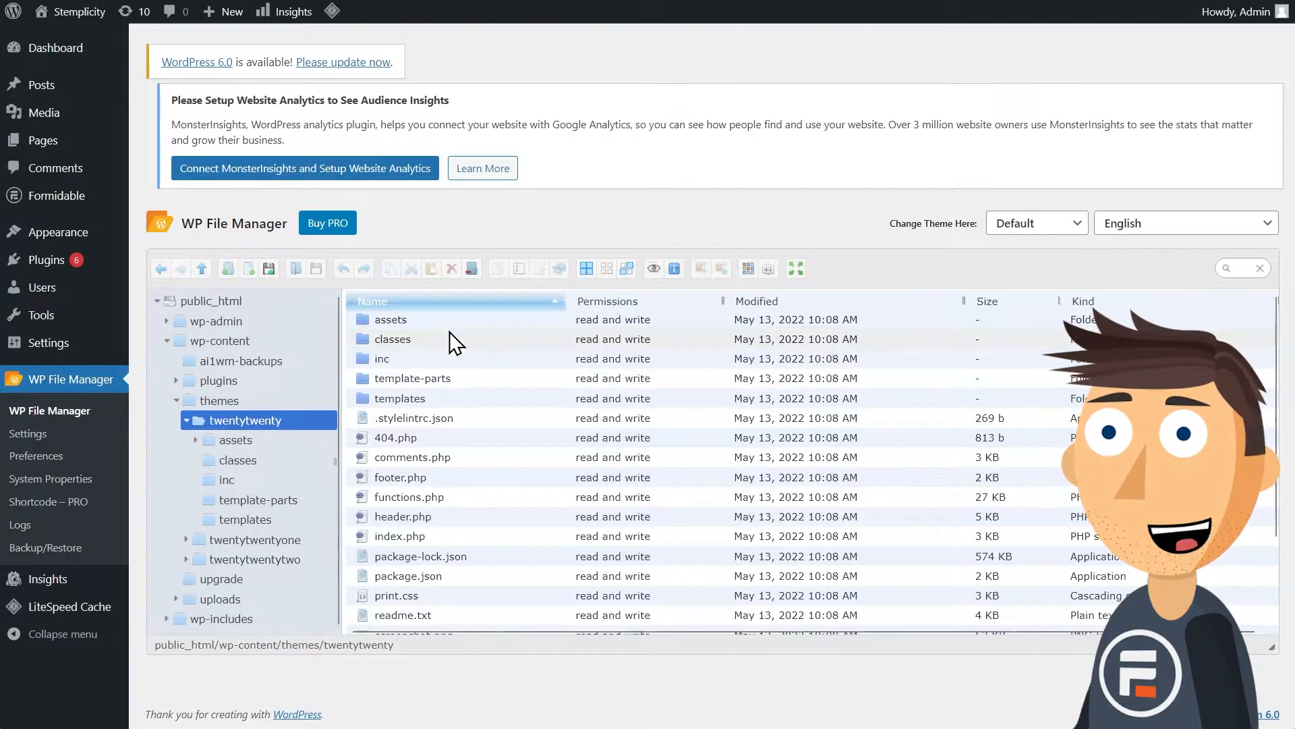
mouse_move(457, 371)
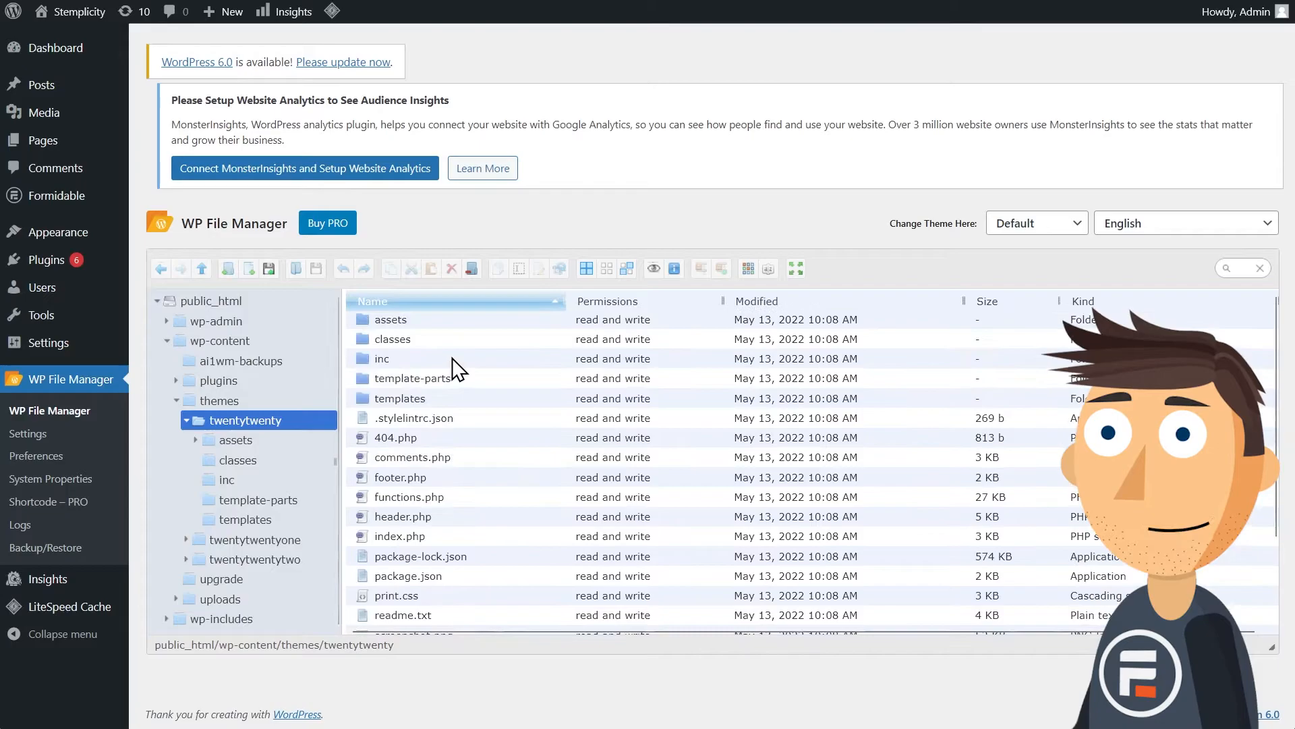
click(166, 340)
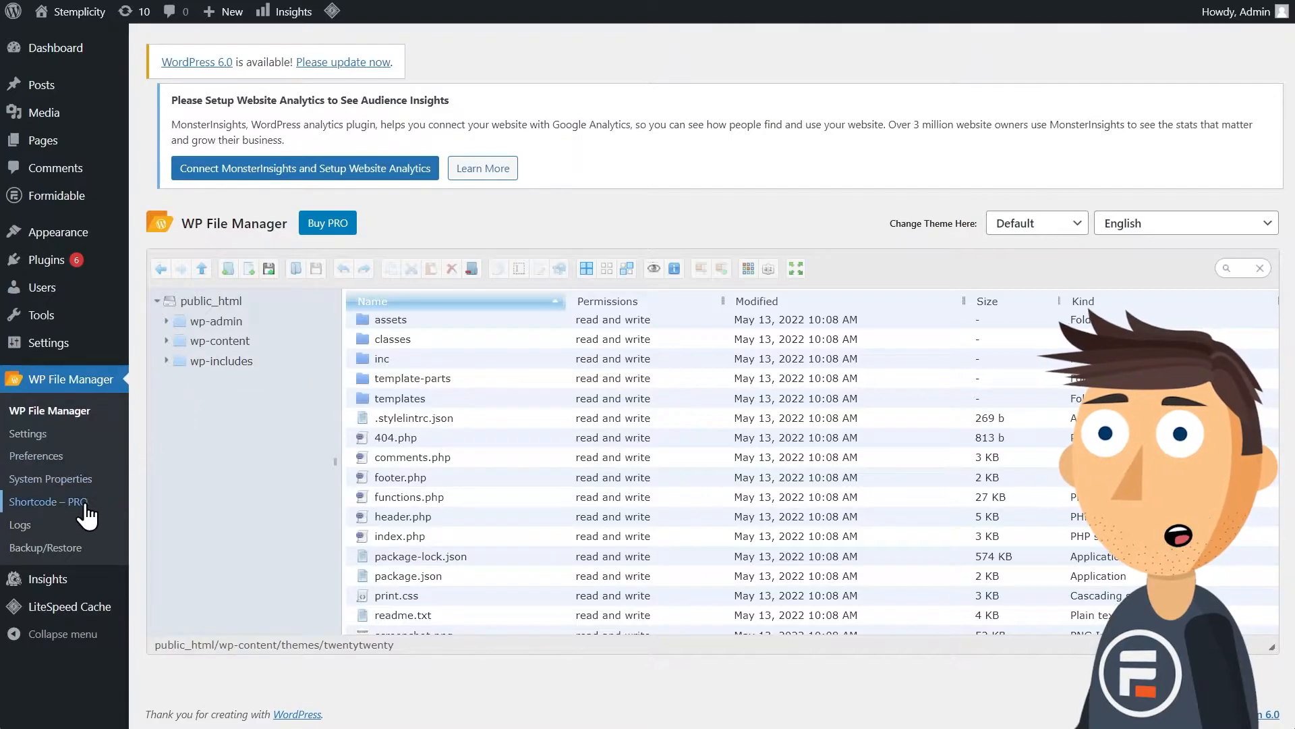
click(46, 501)
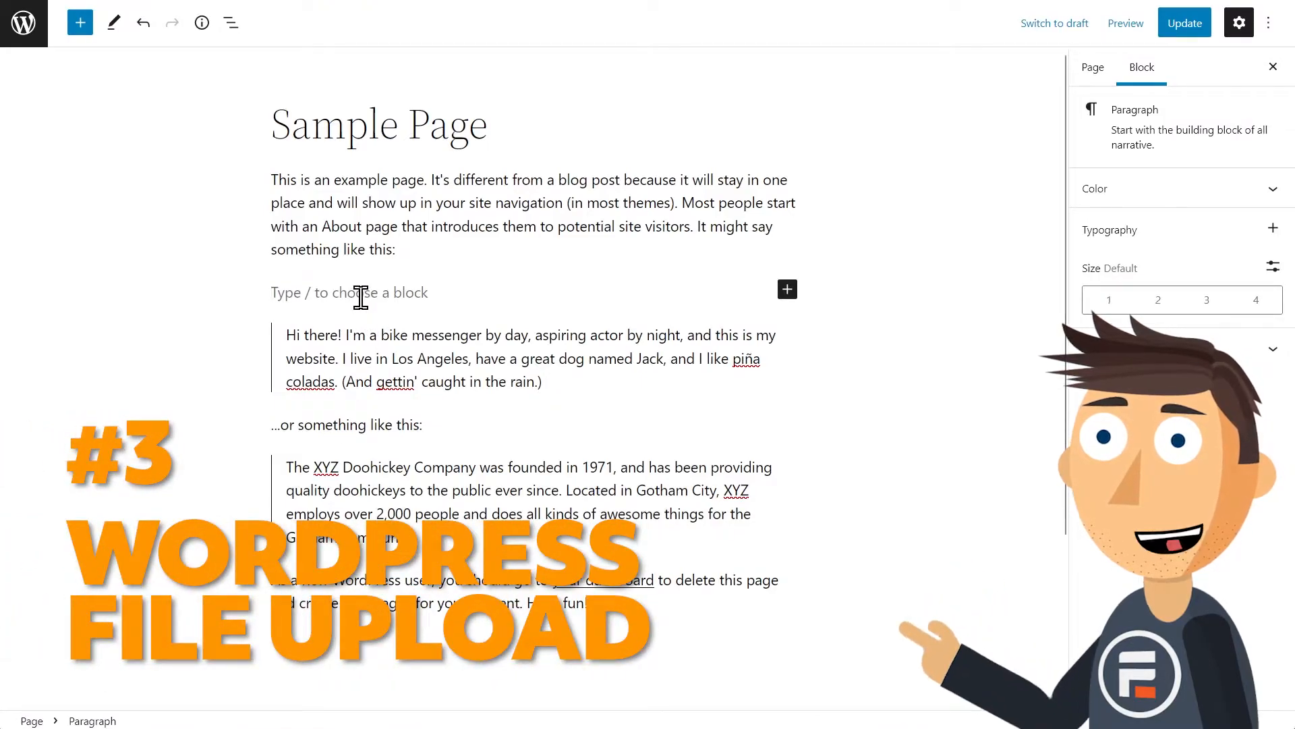
- Insert the [wordpress_file_upload] shortcode into Sample Page, update it, and preview it
text([wordpress)
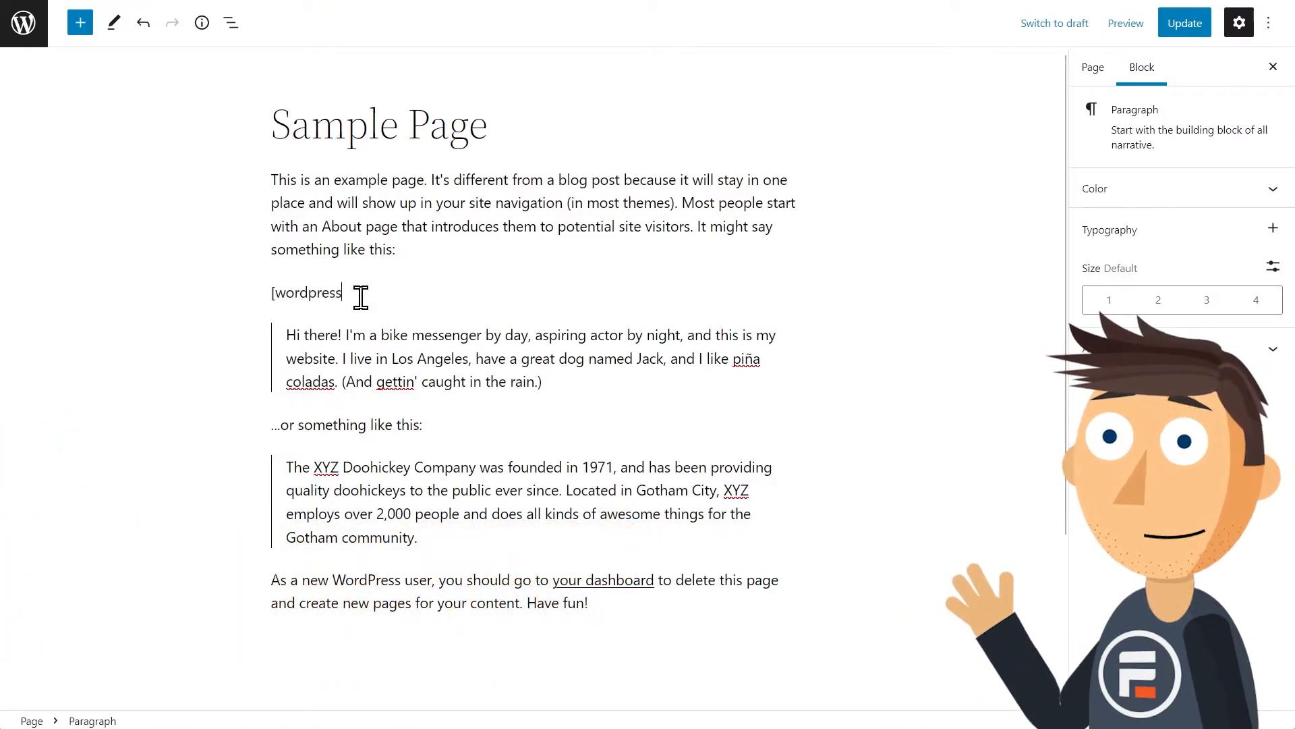
text(_file_uplo)
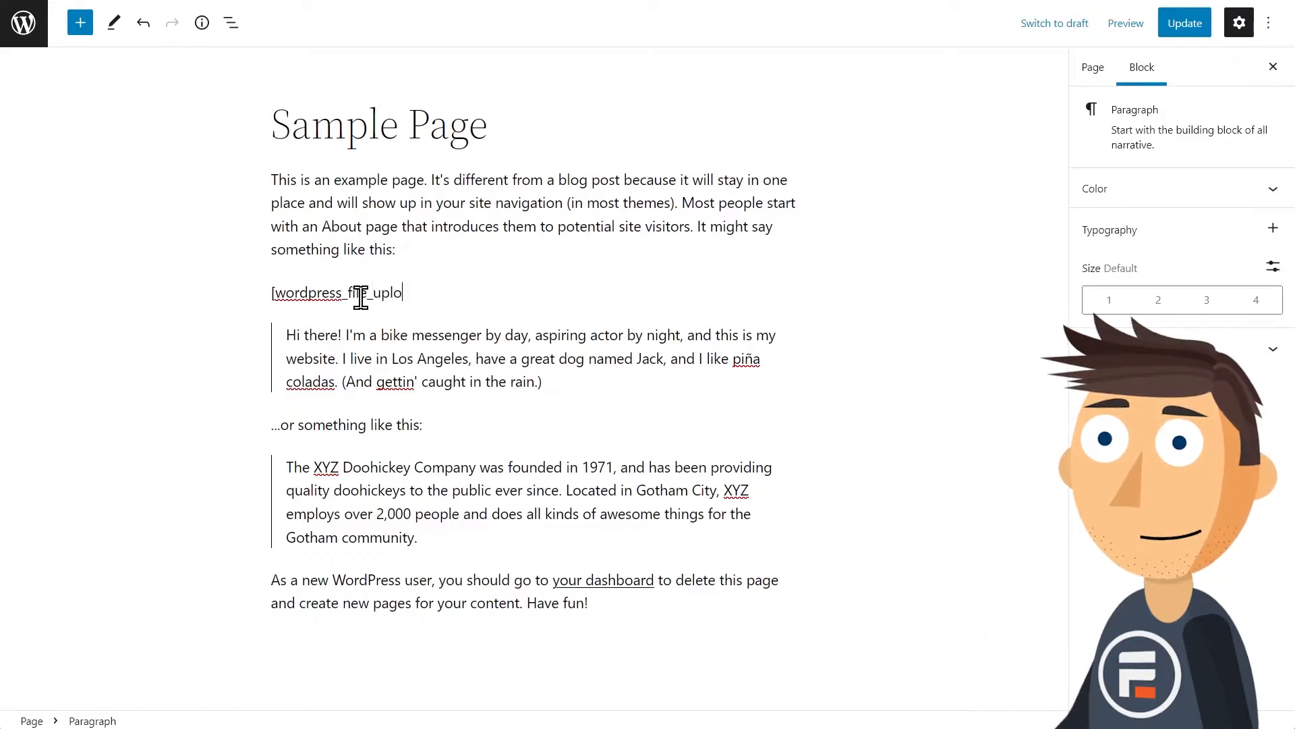
text(ad])
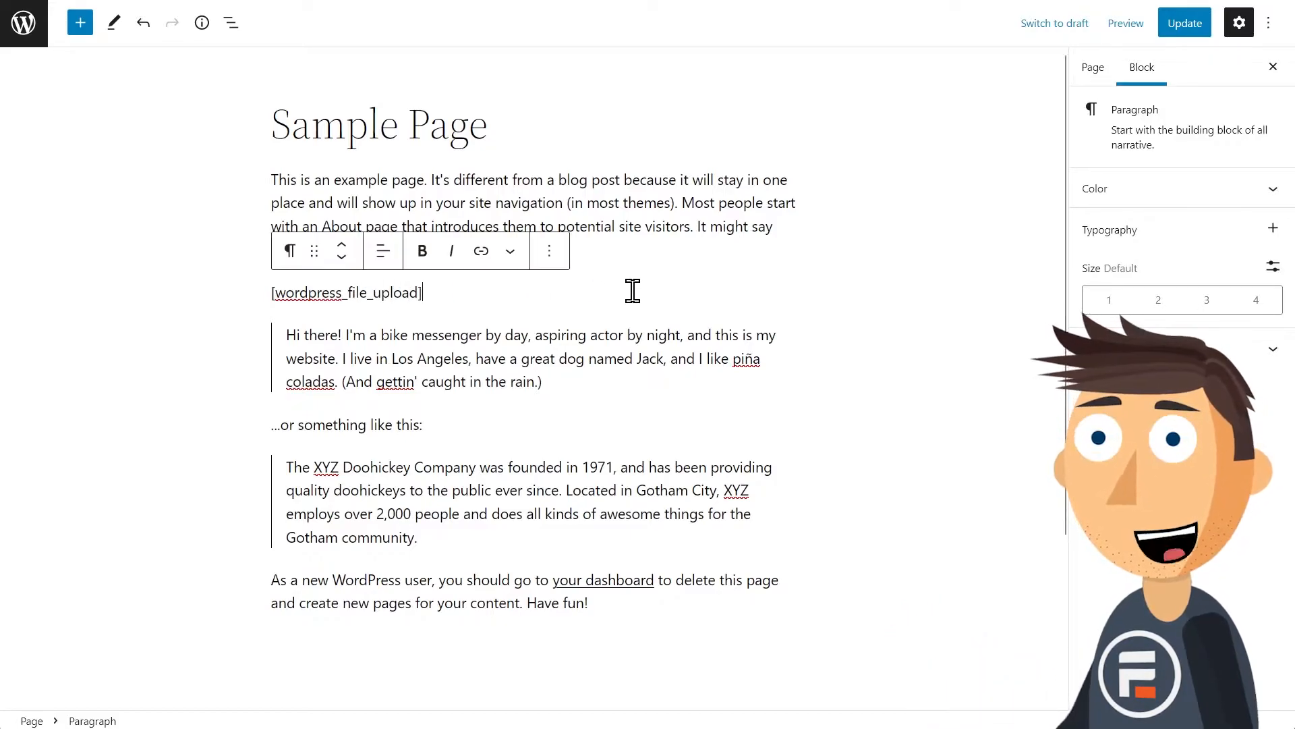
click(1182, 22)
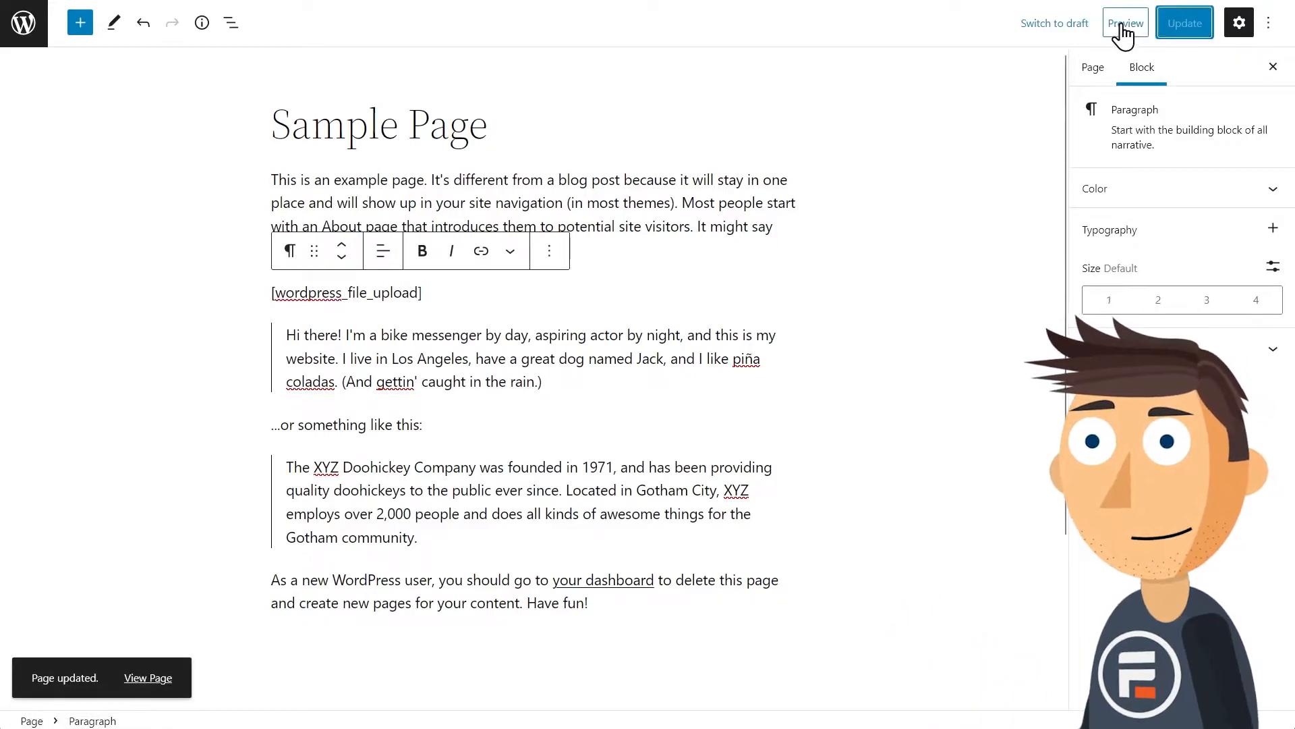
click(1126, 23)
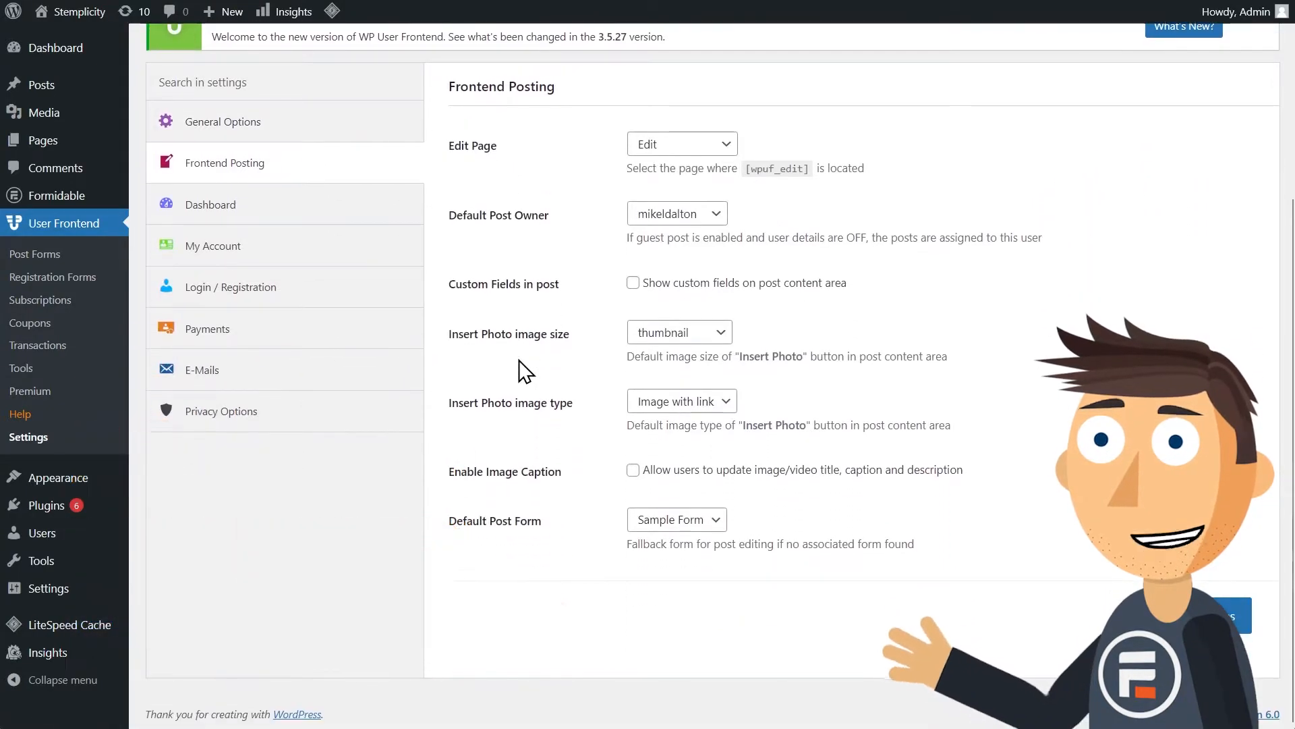
mouse_move(630, 527)
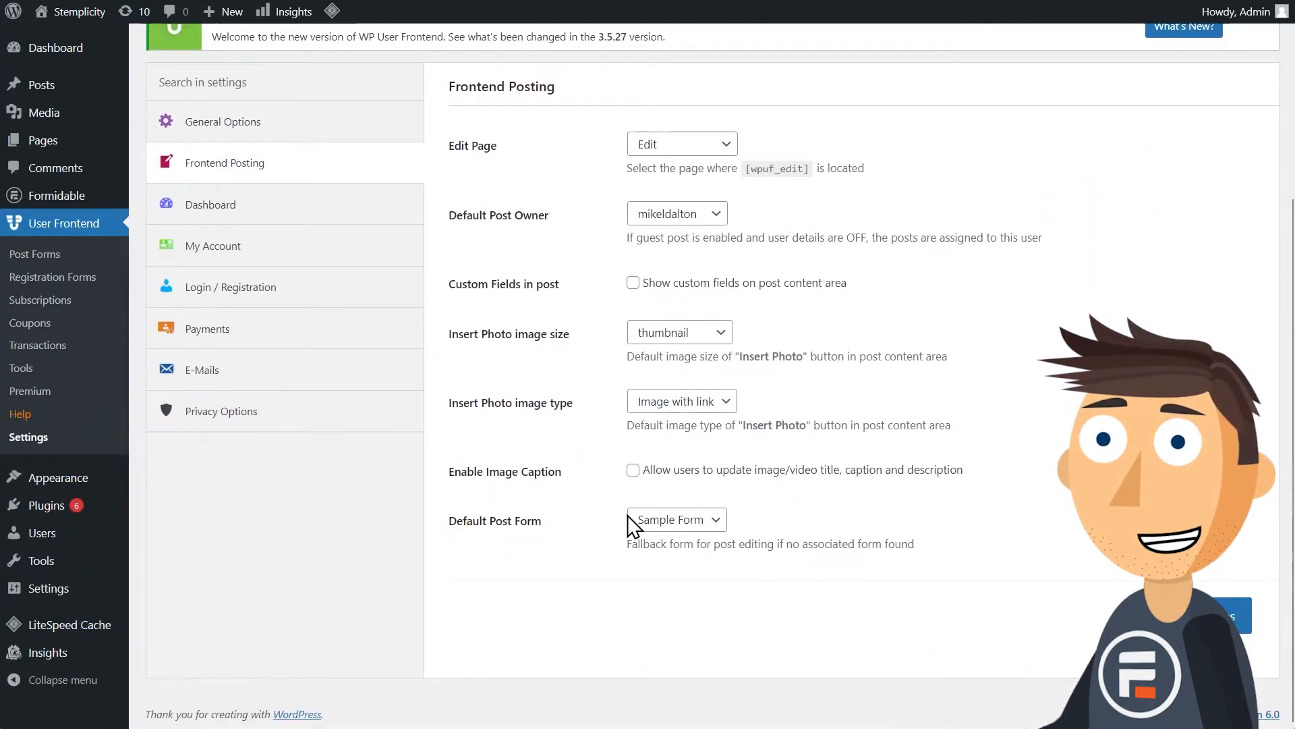
mouse_move(397, 383)
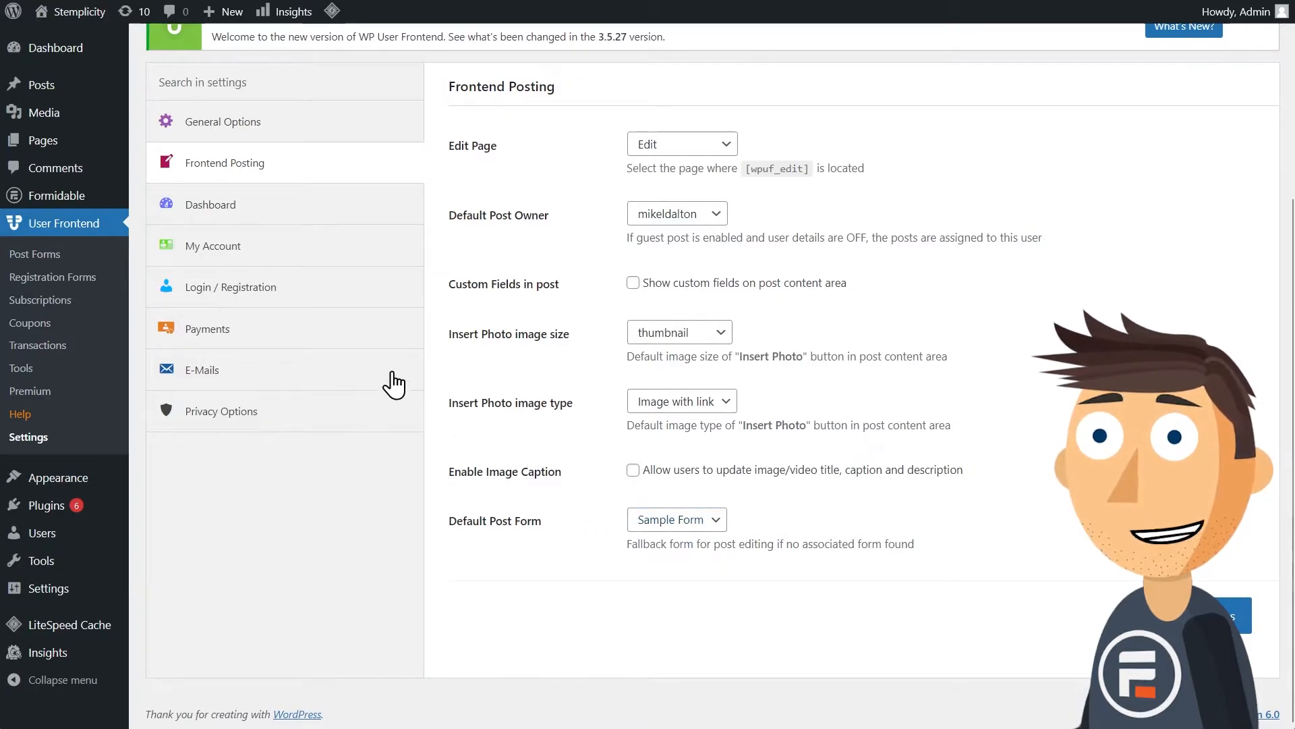
mouse_move(412, 291)
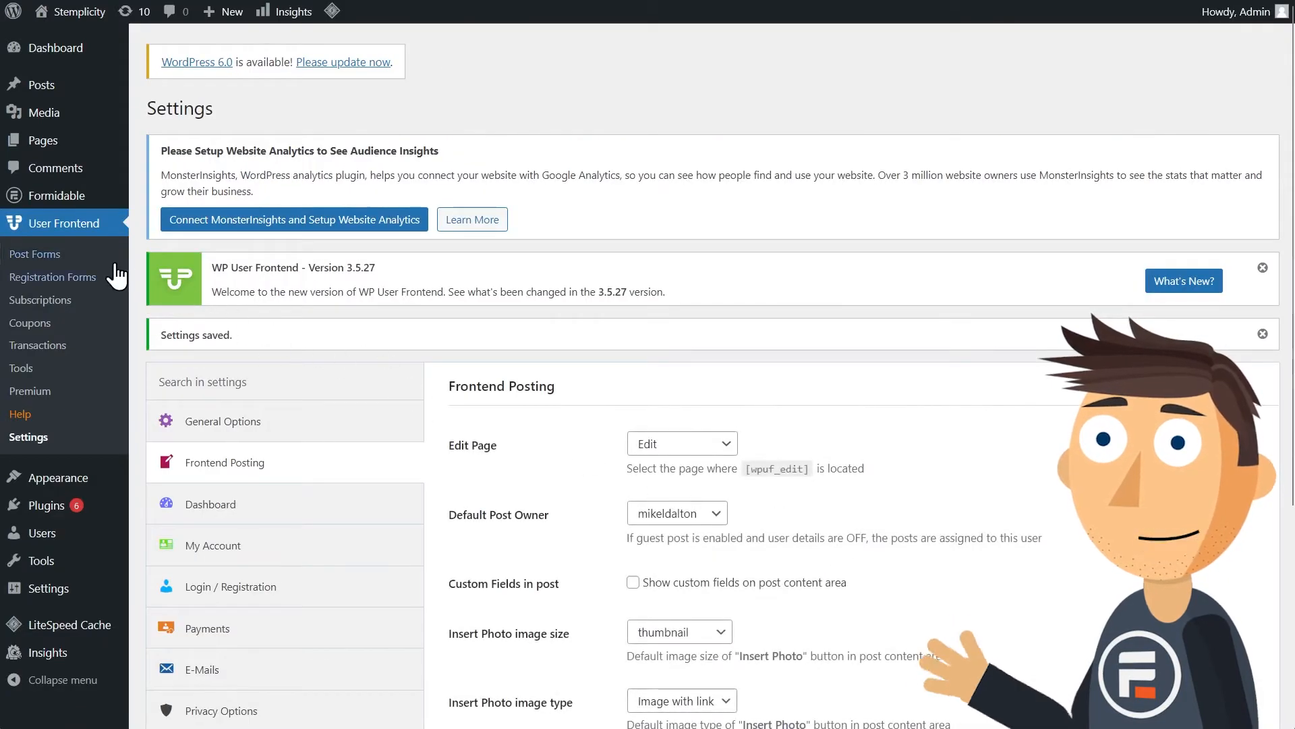
- Open WP User Frontend's Post Forms list and select the form
click(34, 254)
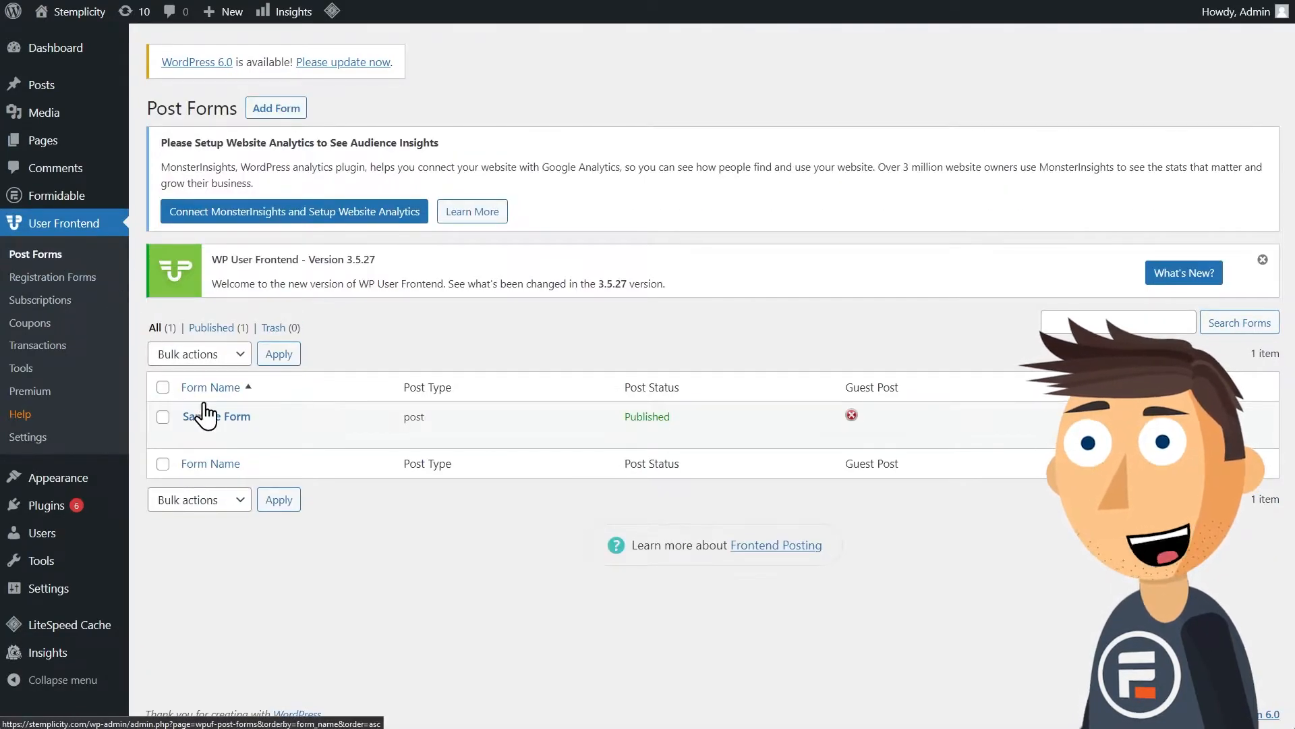
click(221, 416)
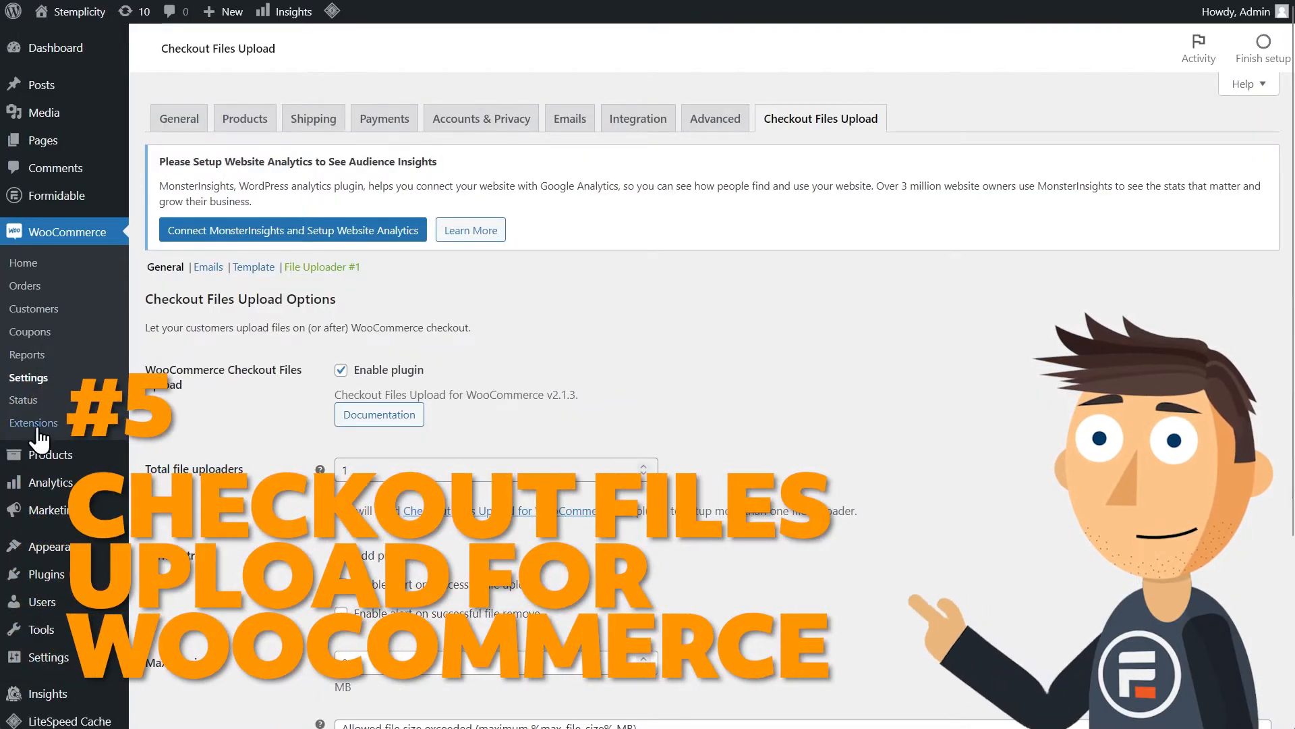
- Set the Checkout Files Upload maximum file size to 2 MB and save
scroll(down, 3)
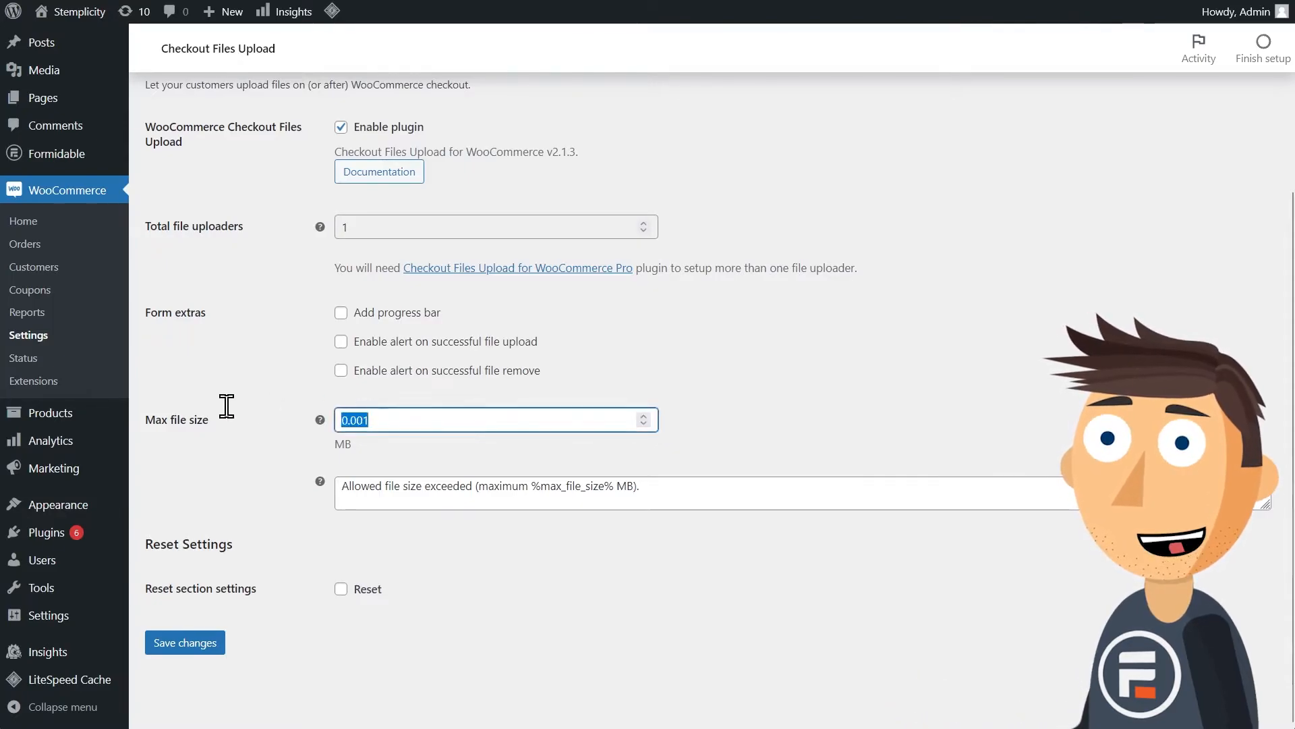
text(1)
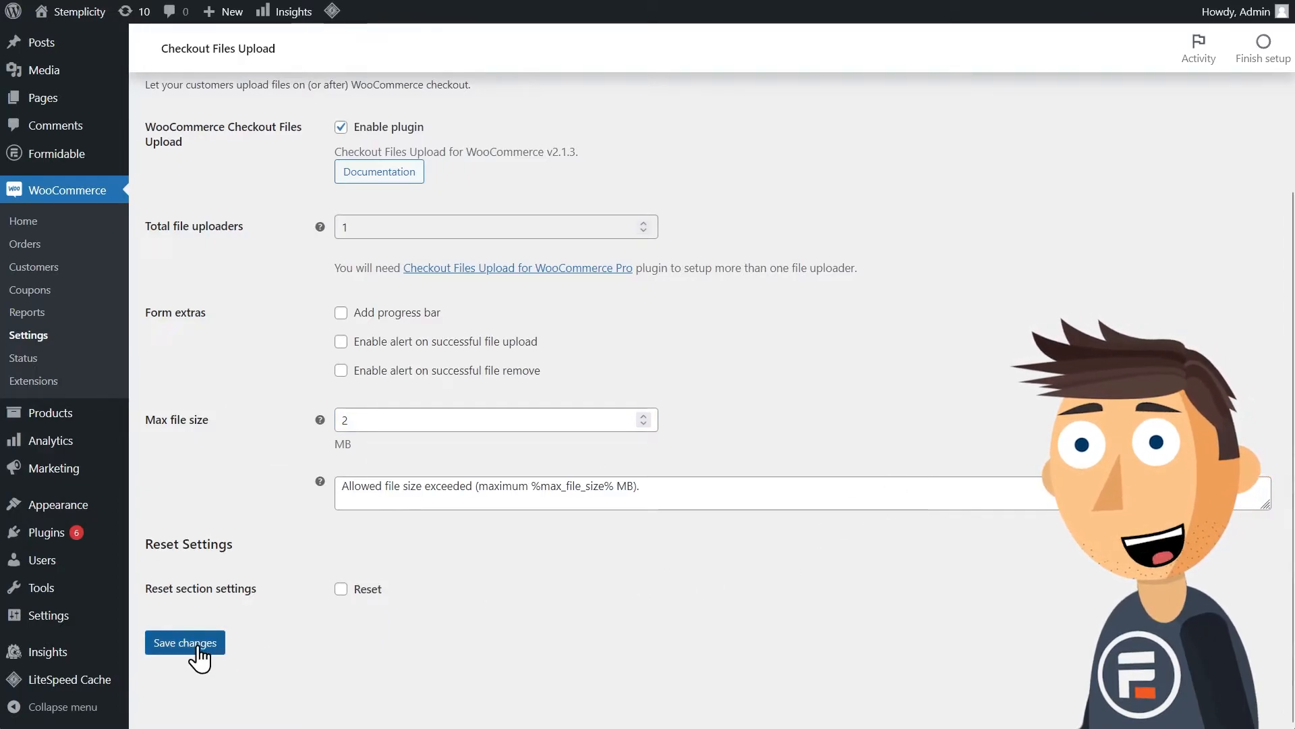
click(185, 641)
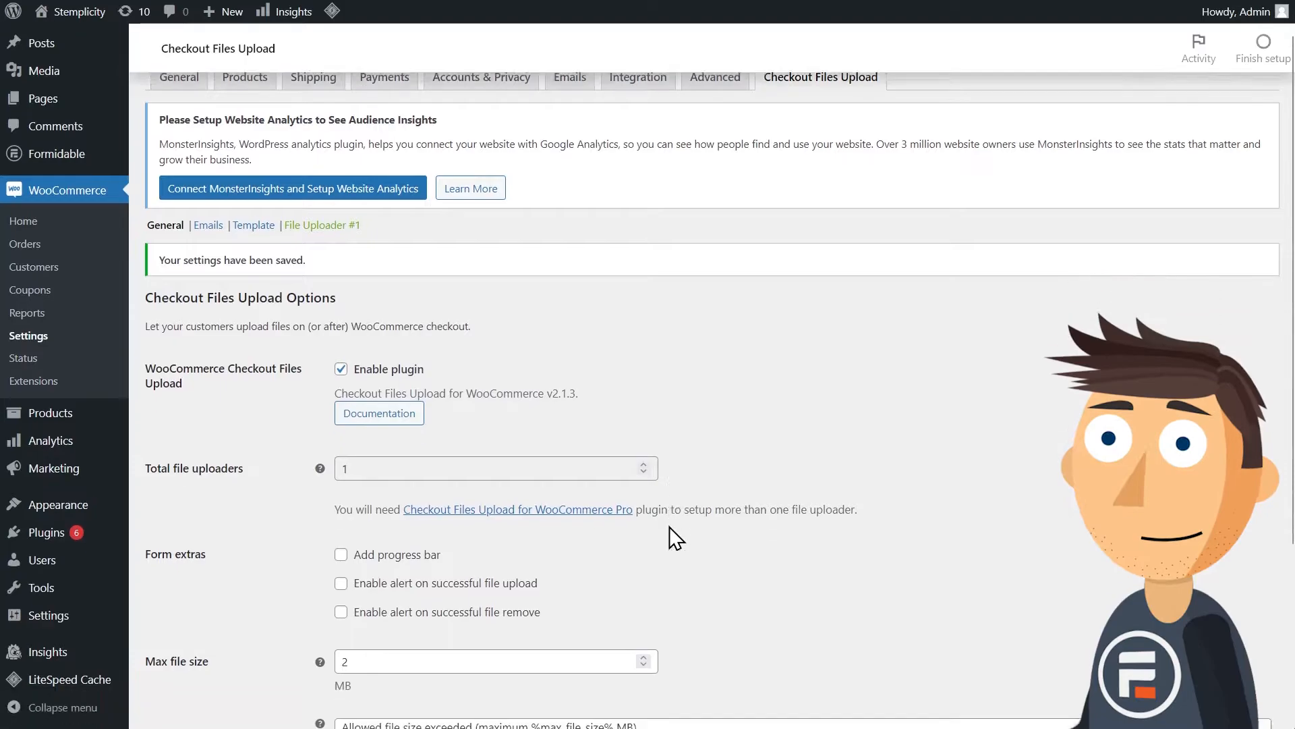
- Save the Template sub-tab's form template settings
scroll(down, 3)
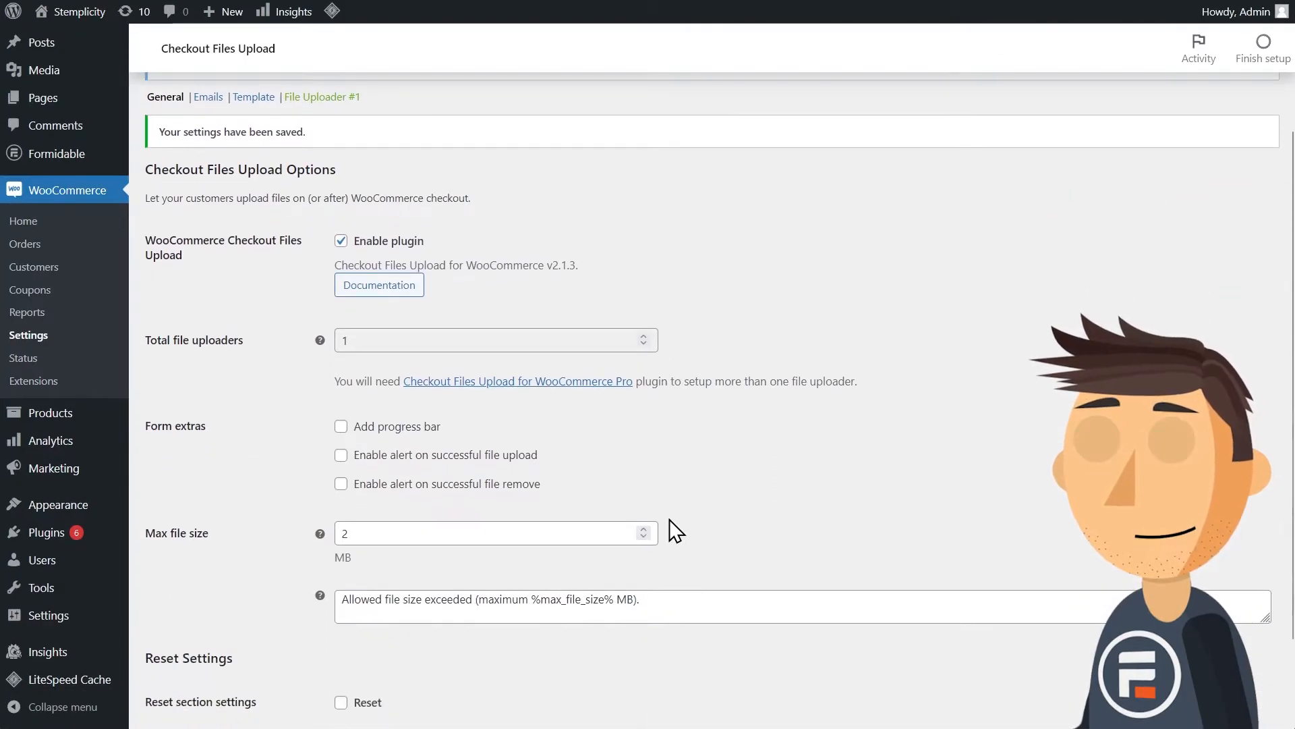
click(254, 96)
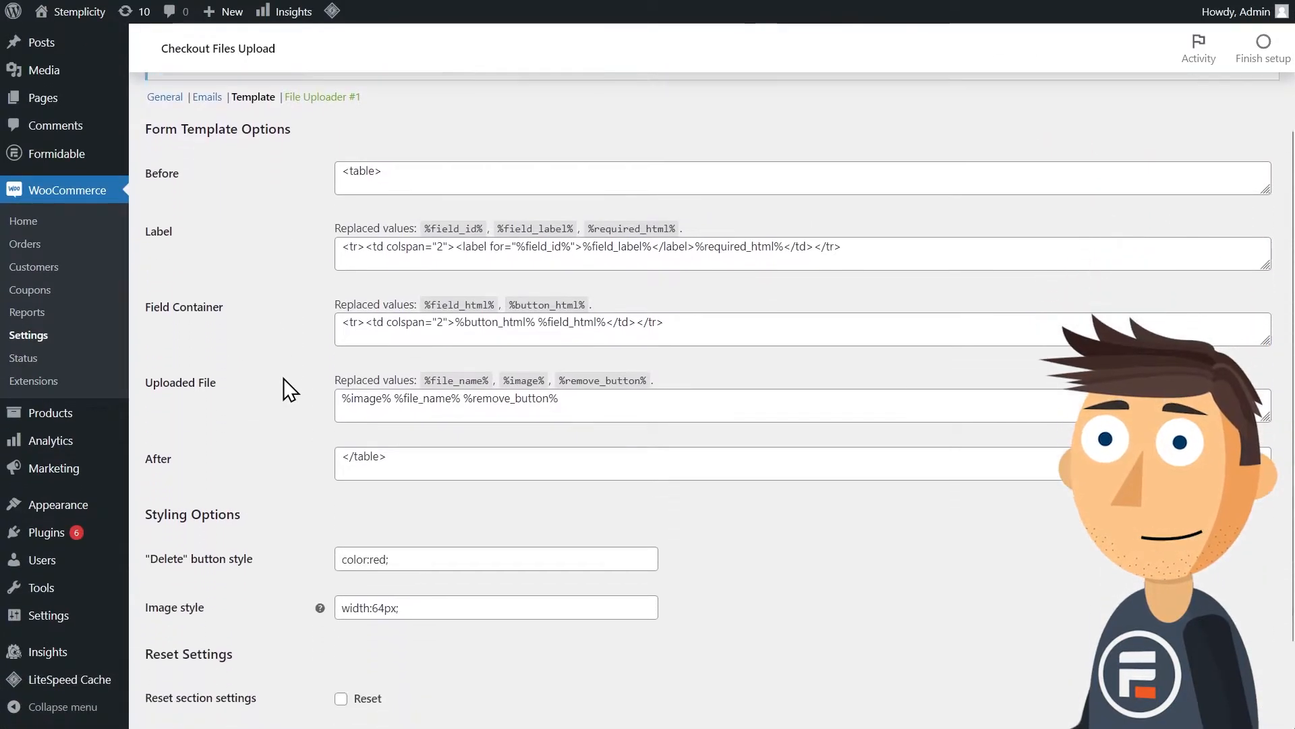
scroll(down, 3)
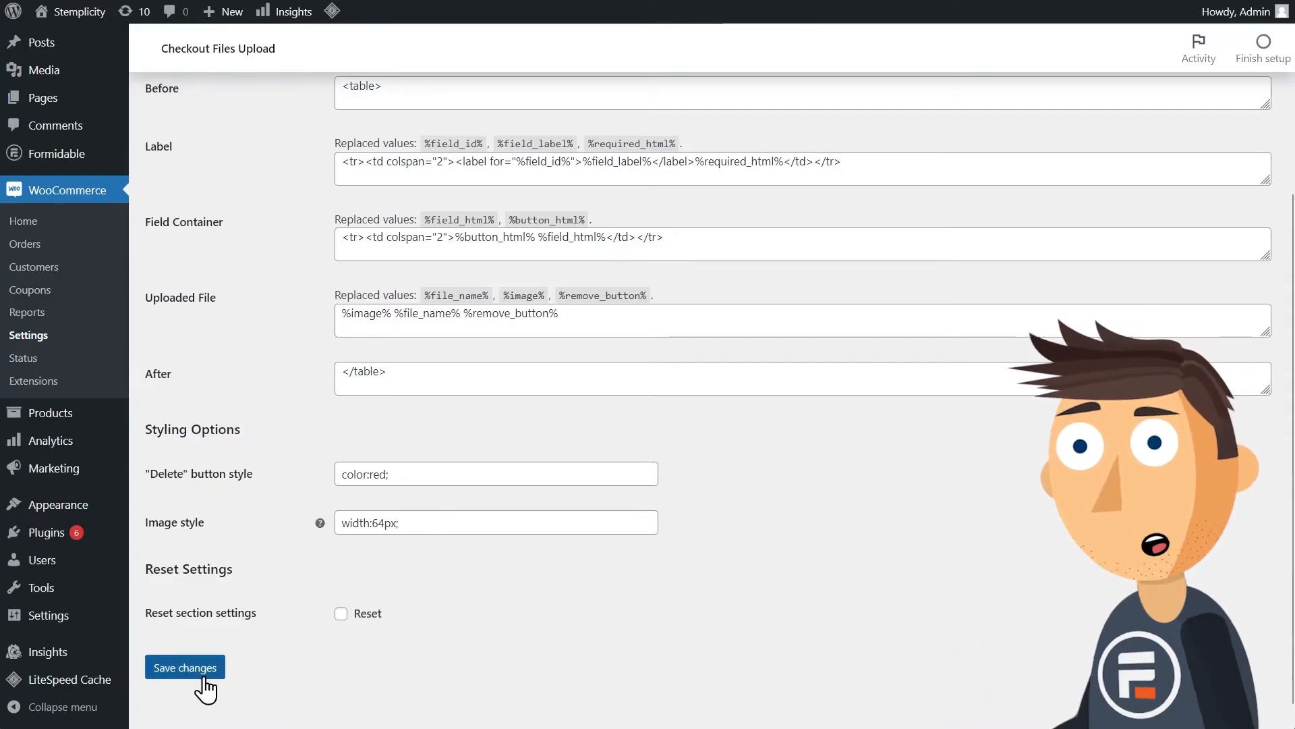
click(184, 666)
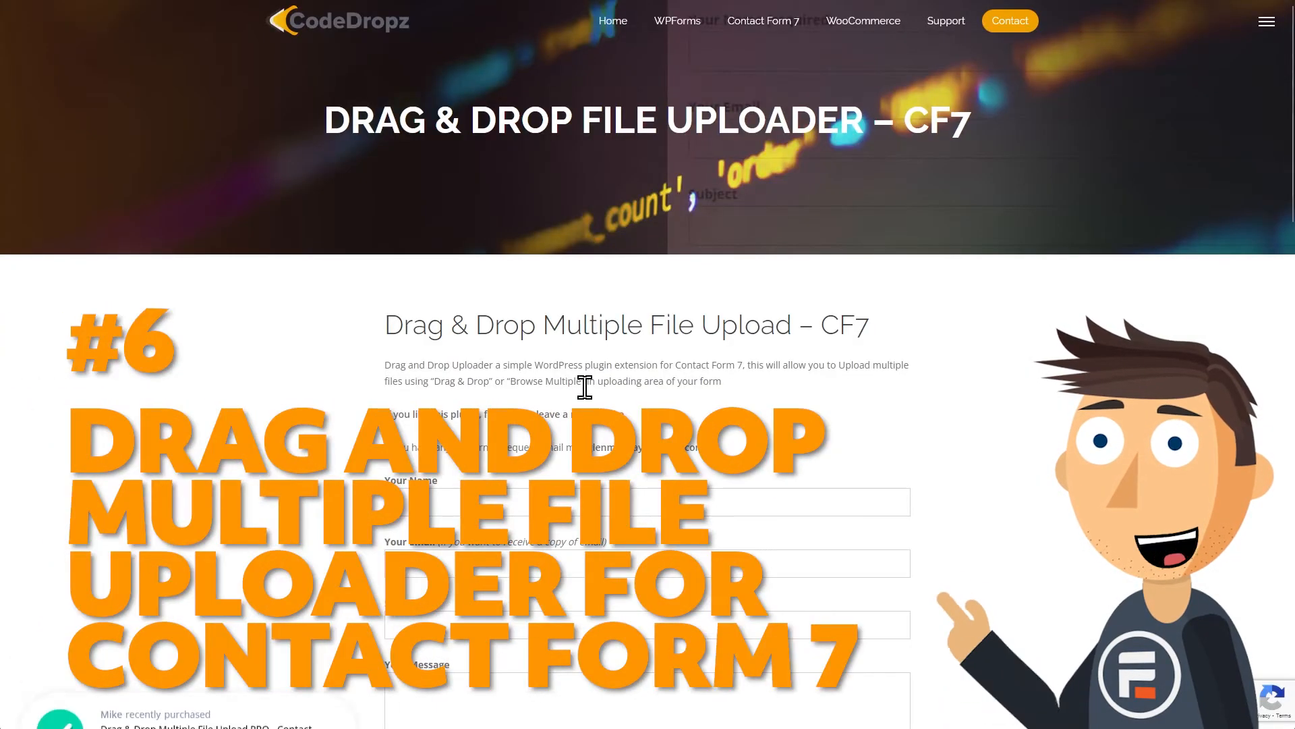
scroll(down, 3)
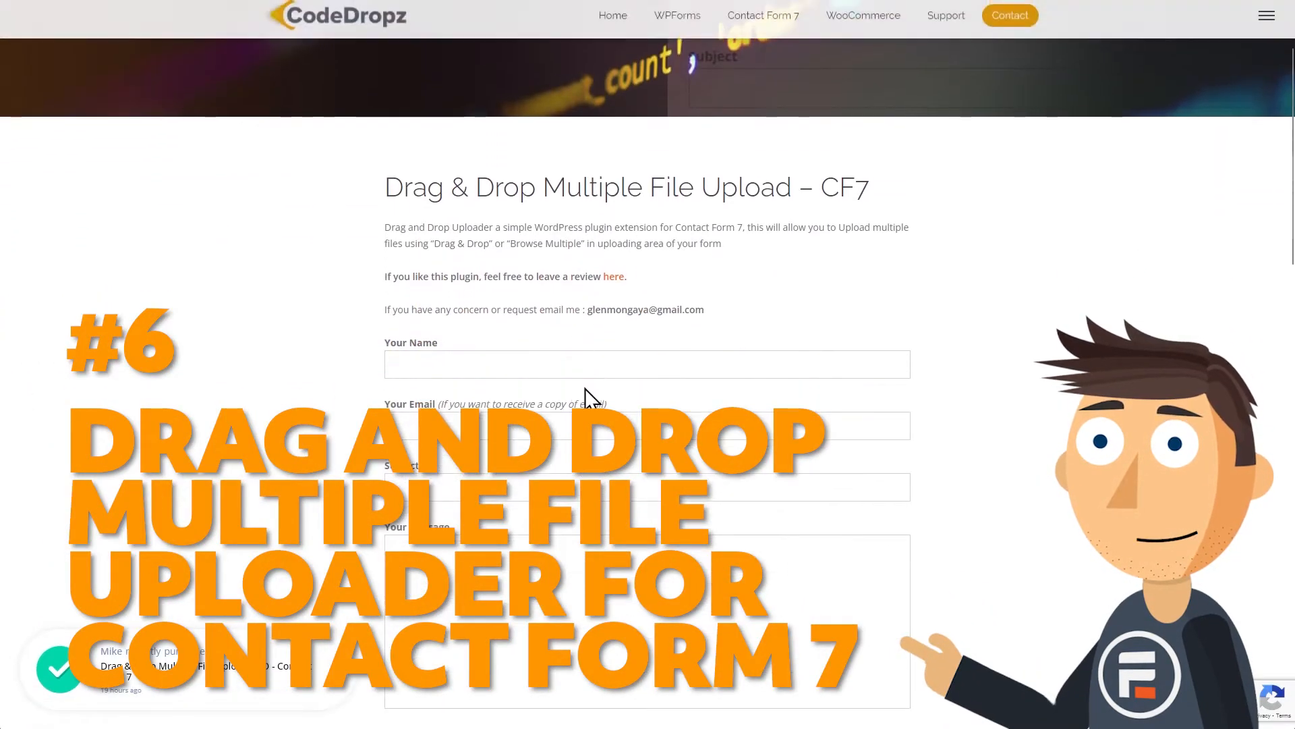
scroll(down, 3)
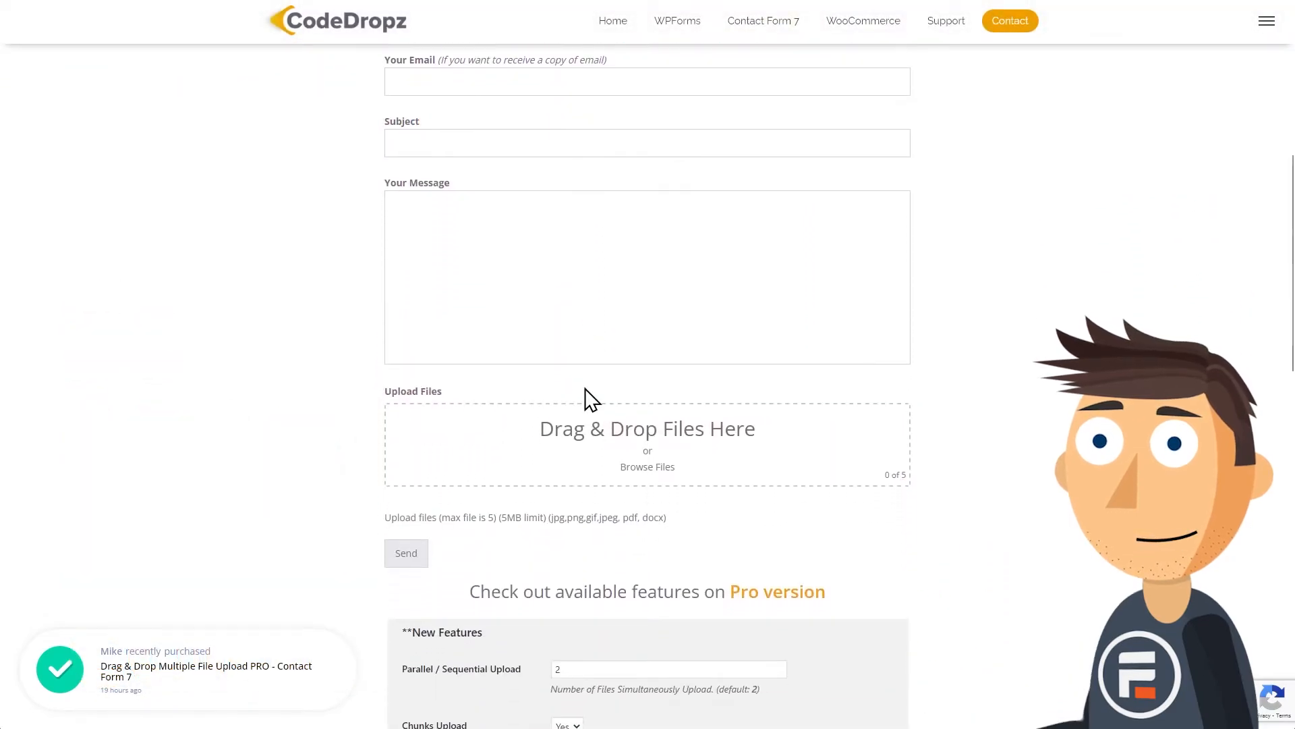
scroll(down, 3)
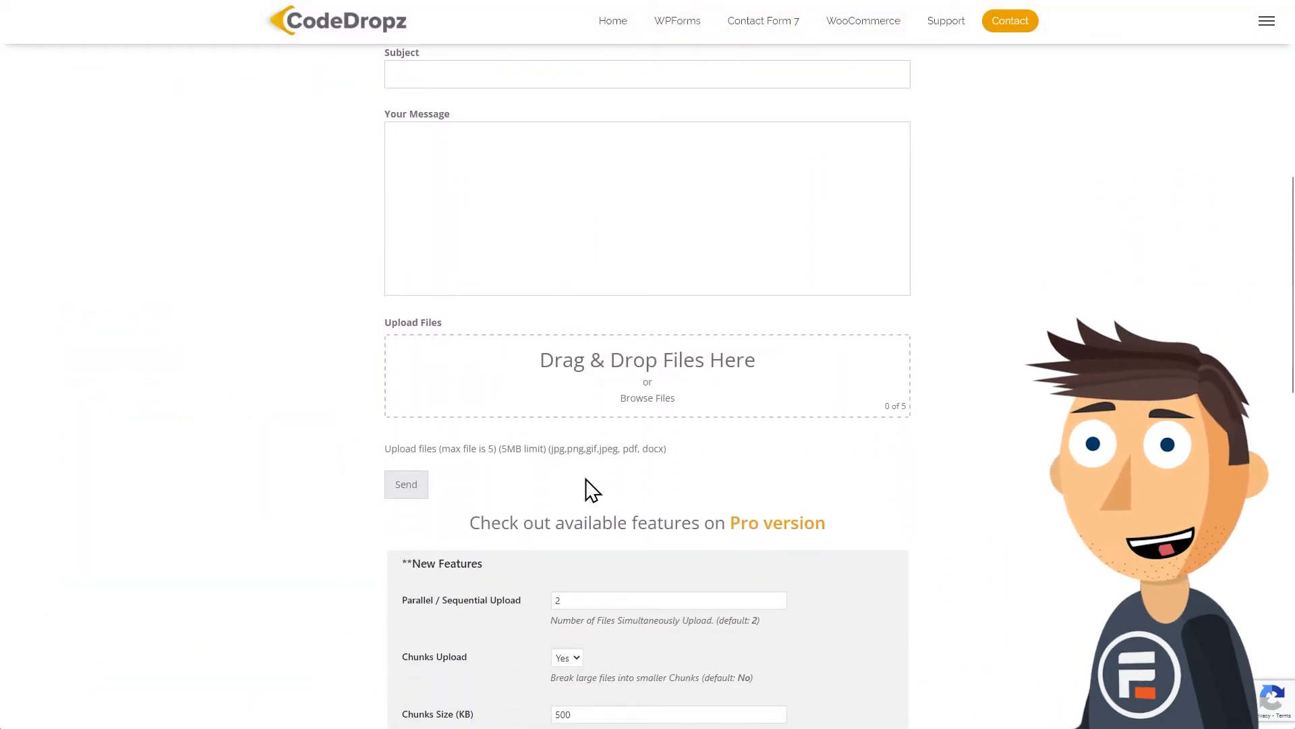
scroll(down, 3)
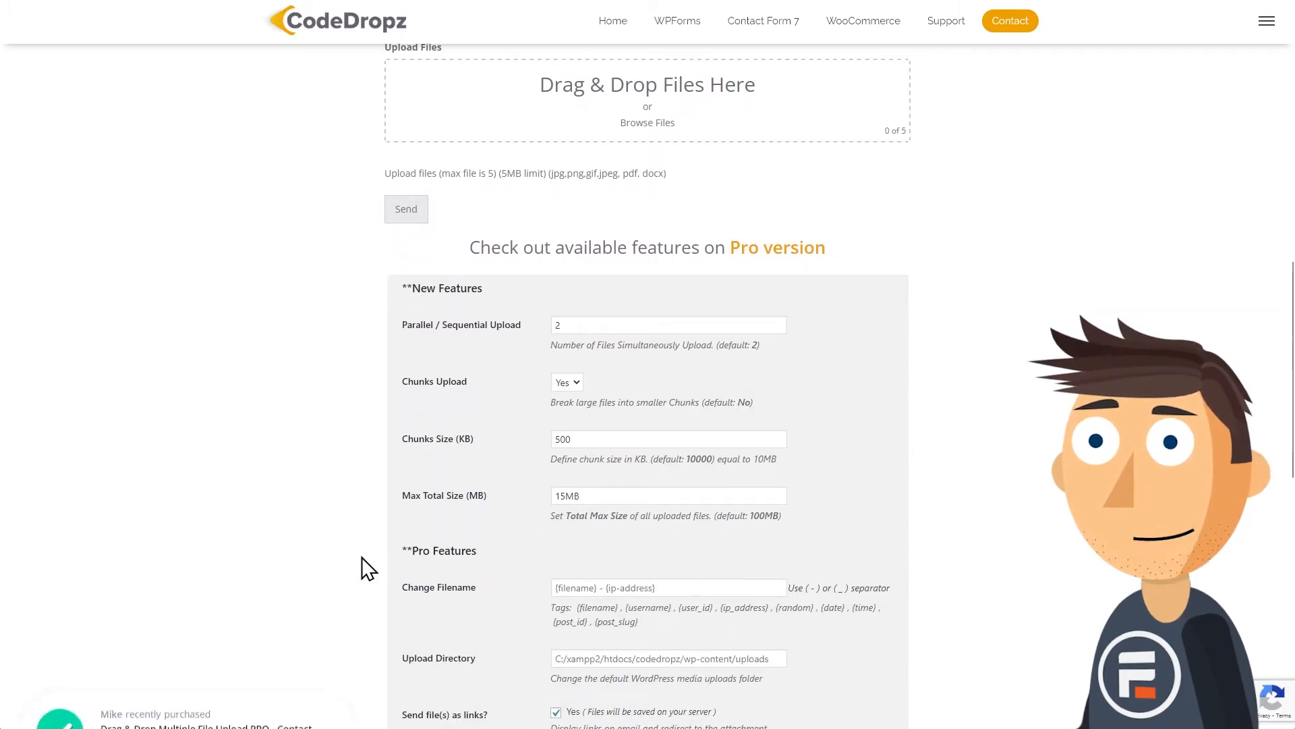
scroll(down, 3)
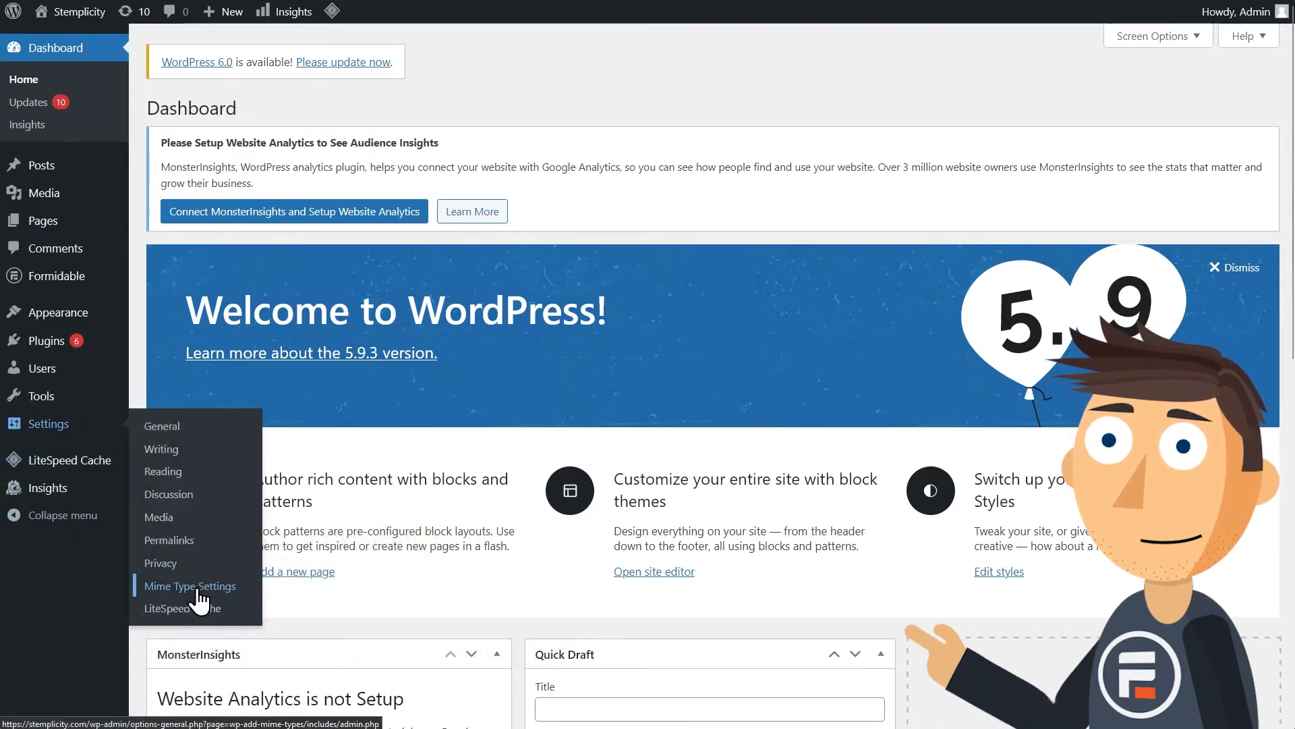
- Open Mime Type Settings and enable real file type detection under Security Options
click(189, 585)
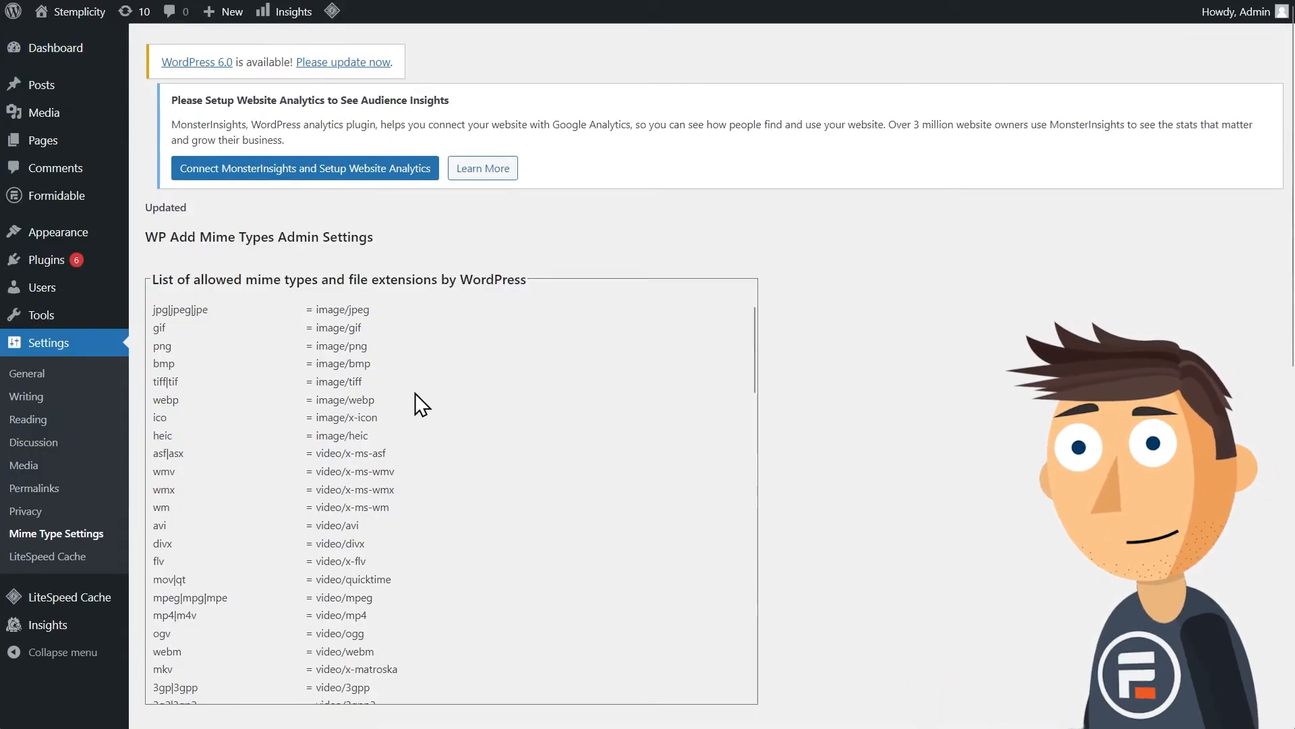
scroll(down, 3)
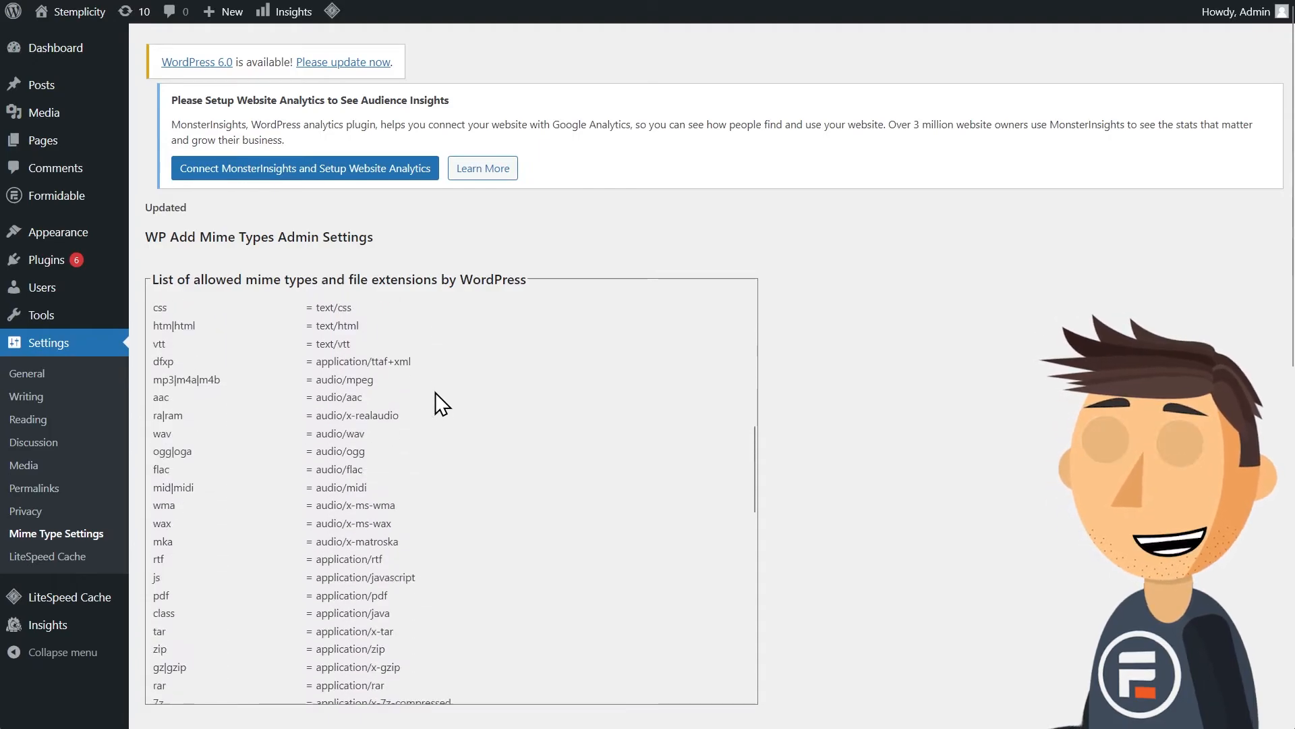
scroll(down, 3)
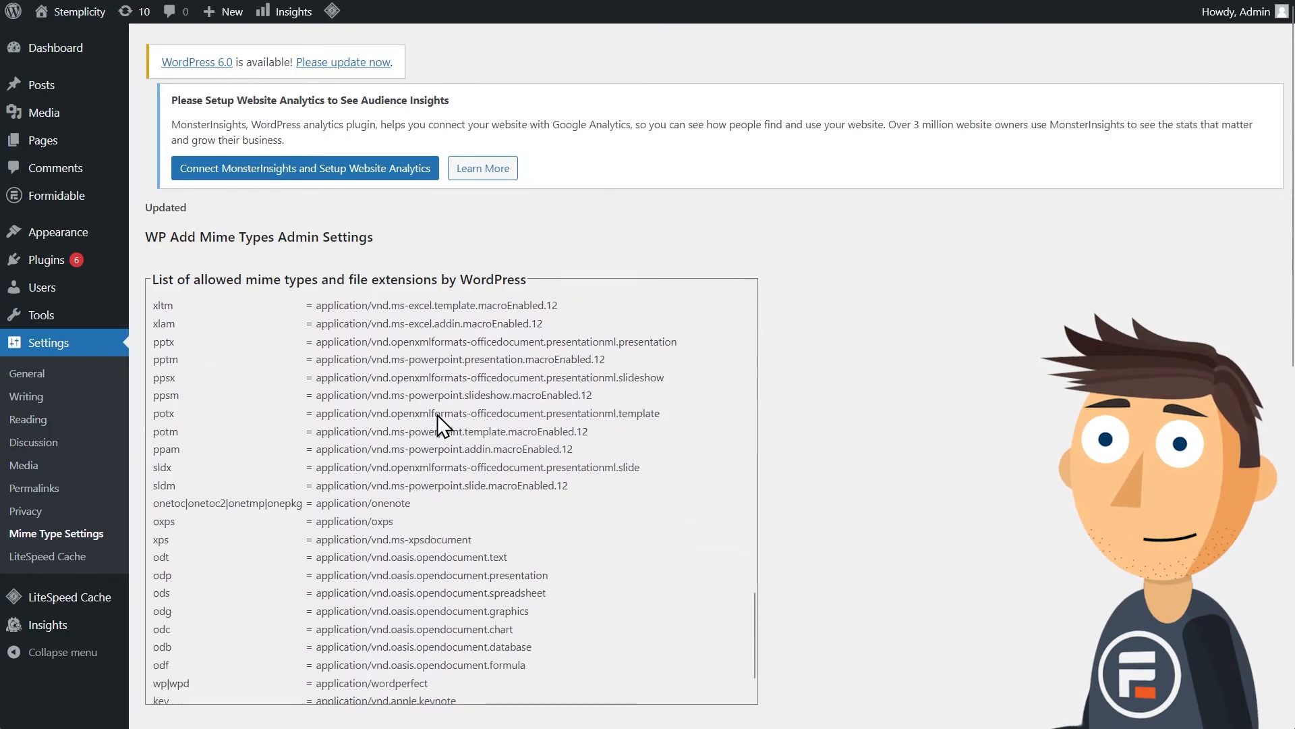
scroll(down, 3)
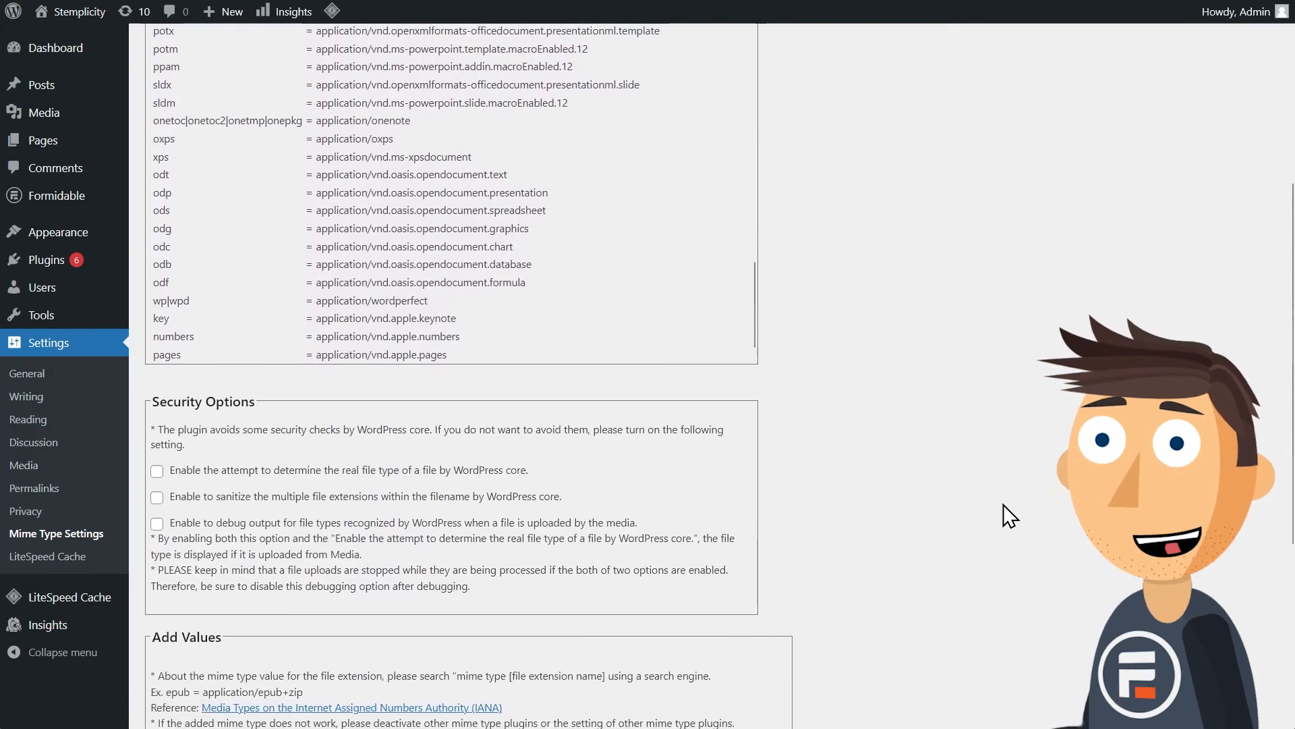
scroll(down, 3)
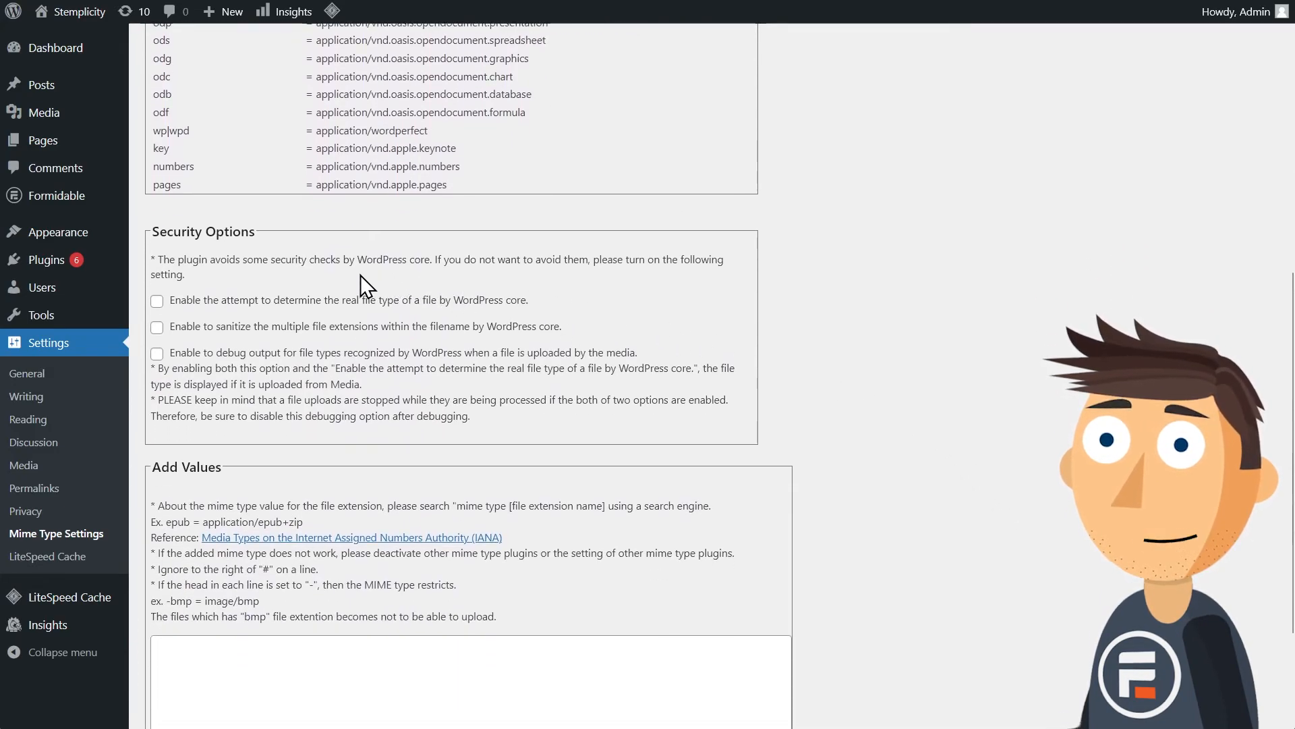
mouse_move(240, 304)
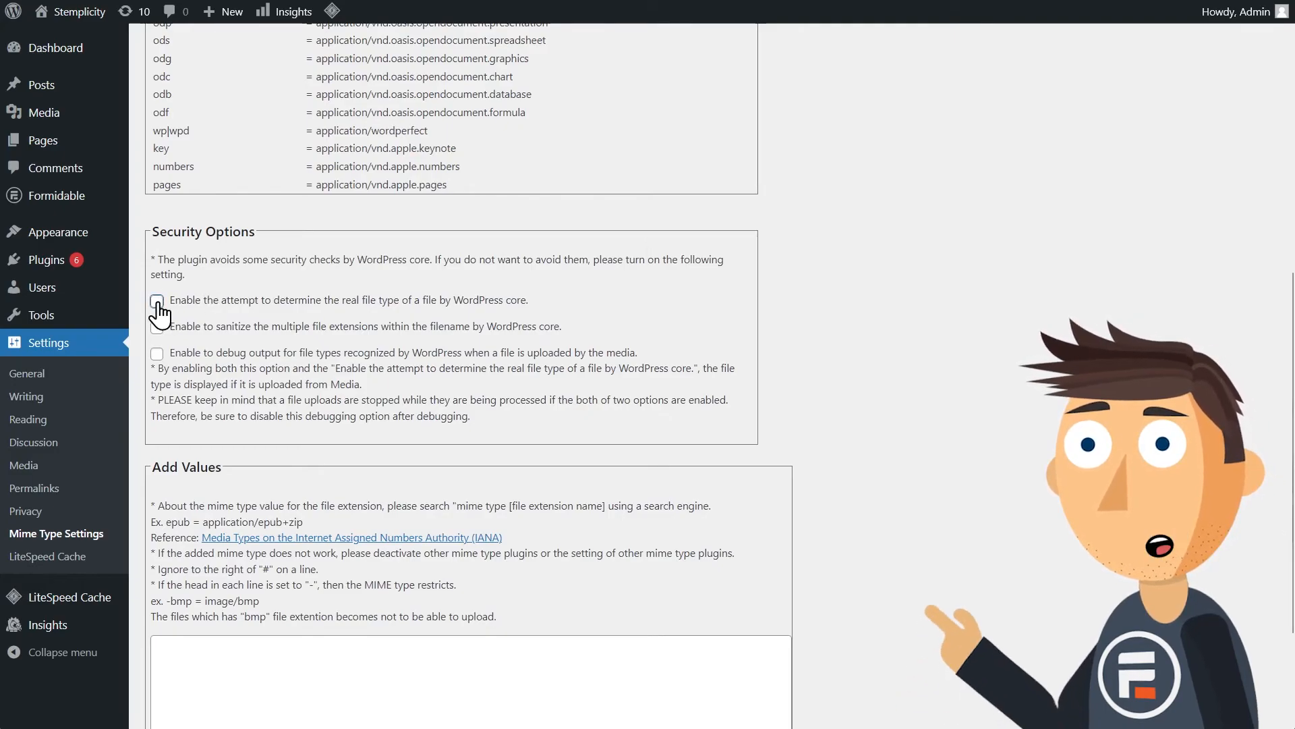
click(157, 300)
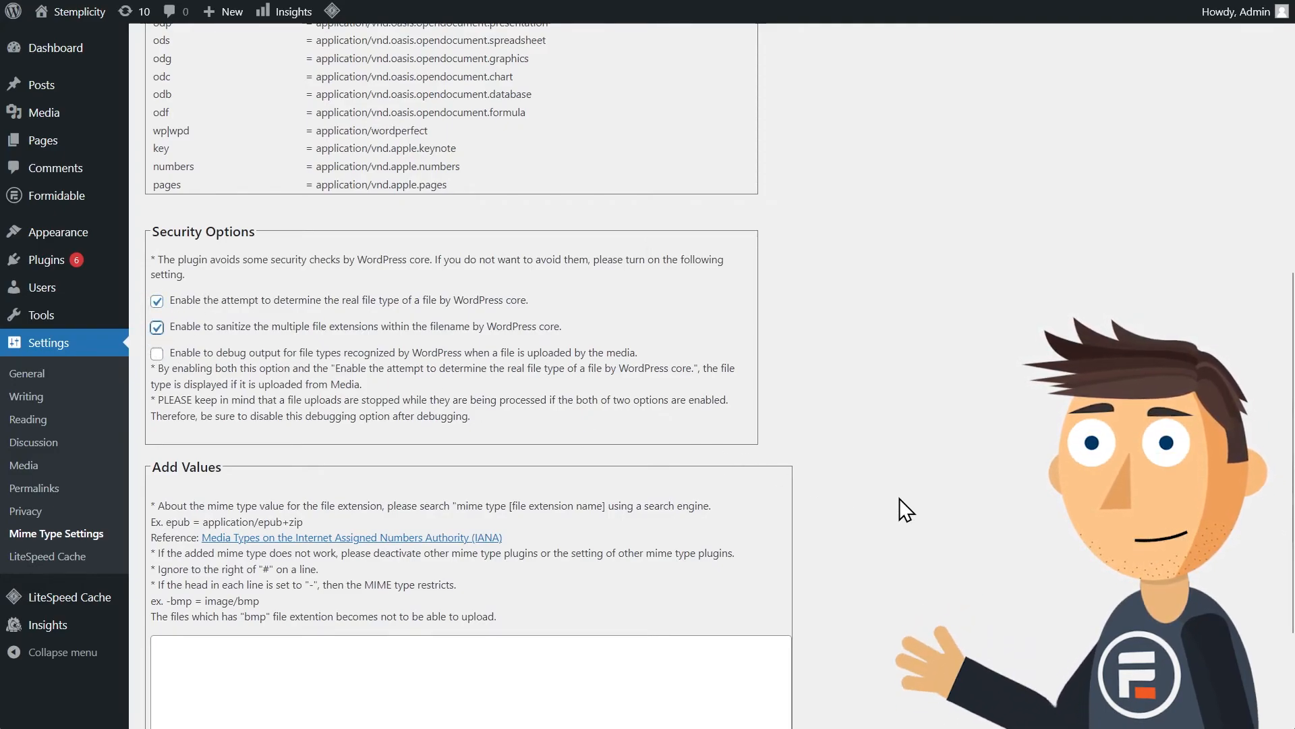
scroll(down, 3)
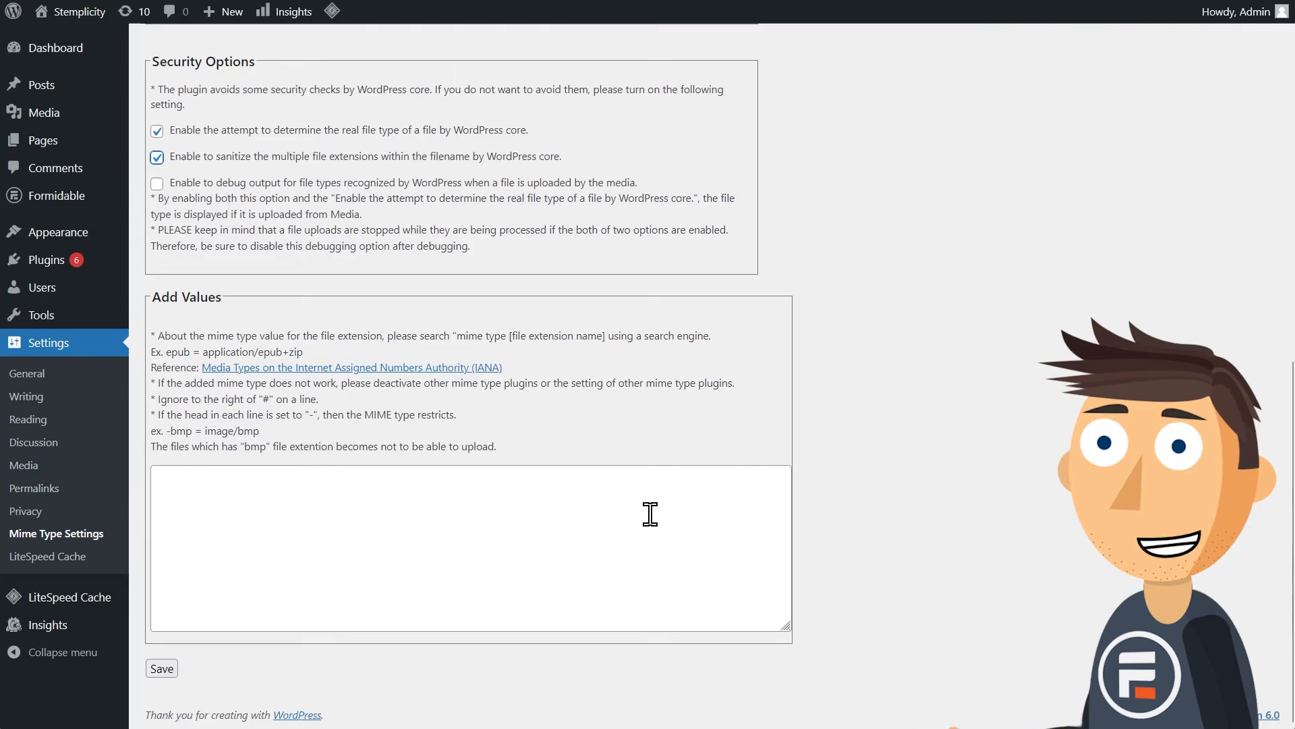